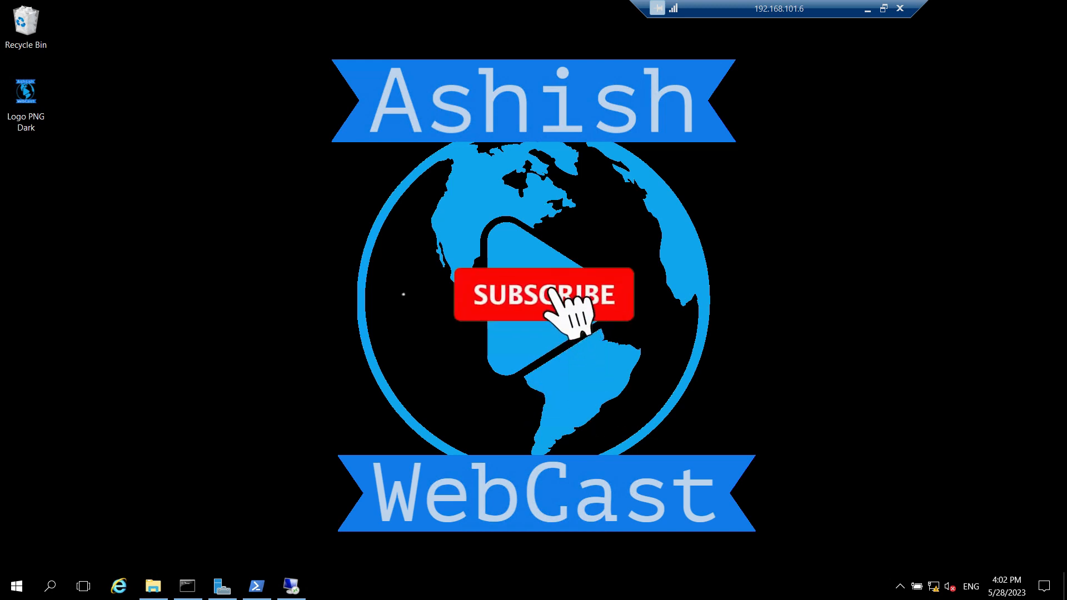
# Step: Bring up File Explorer on CA2 showing the C: drive with the CA2 .req file
pyautogui.click(543, 293)
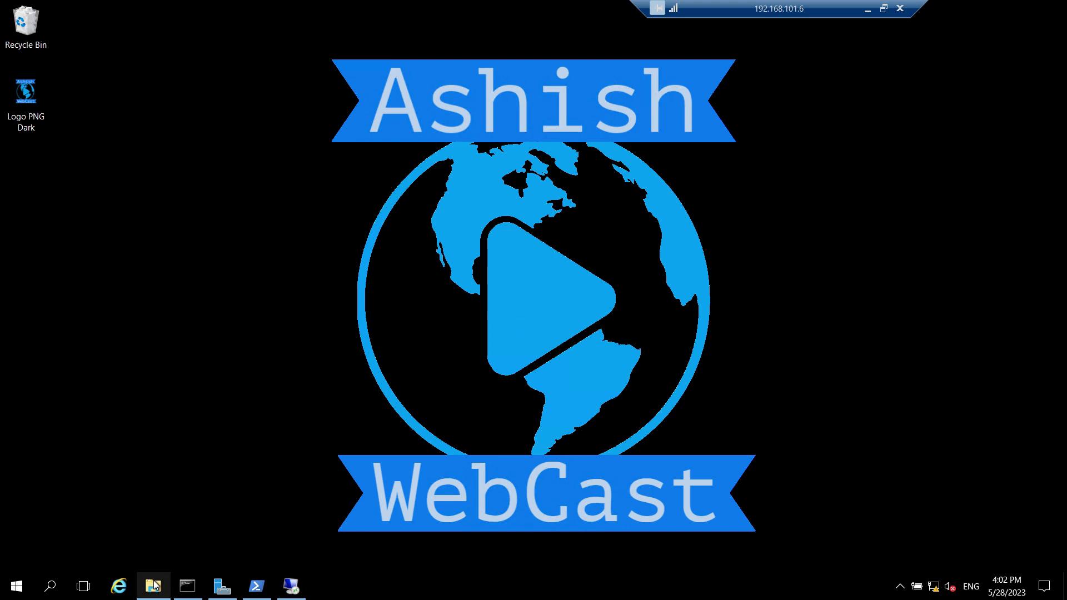
pyautogui.click(153, 585)
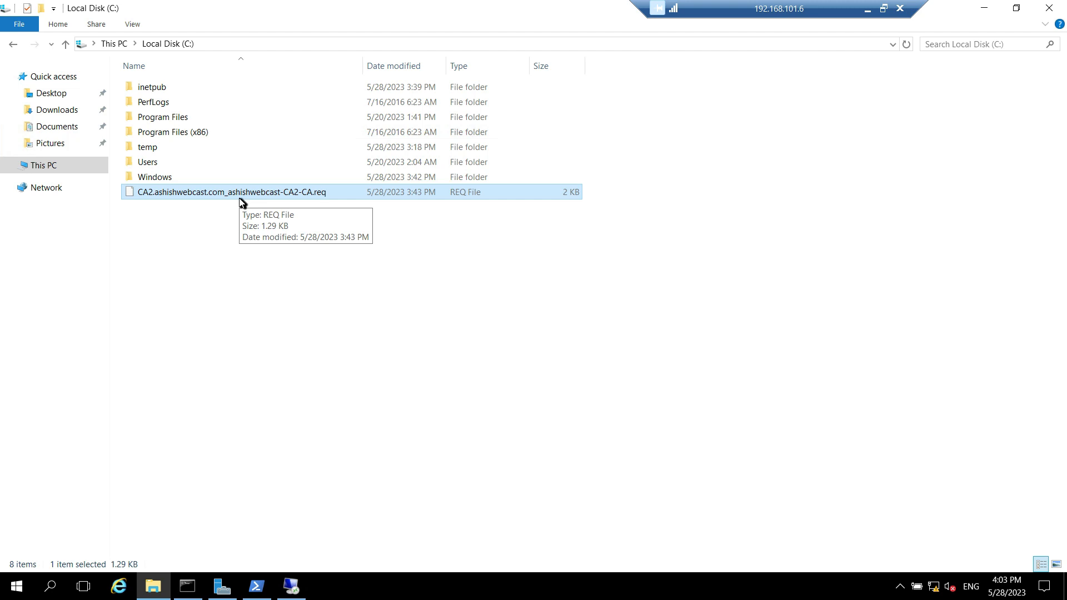
pyautogui.moveTo(240, 195)
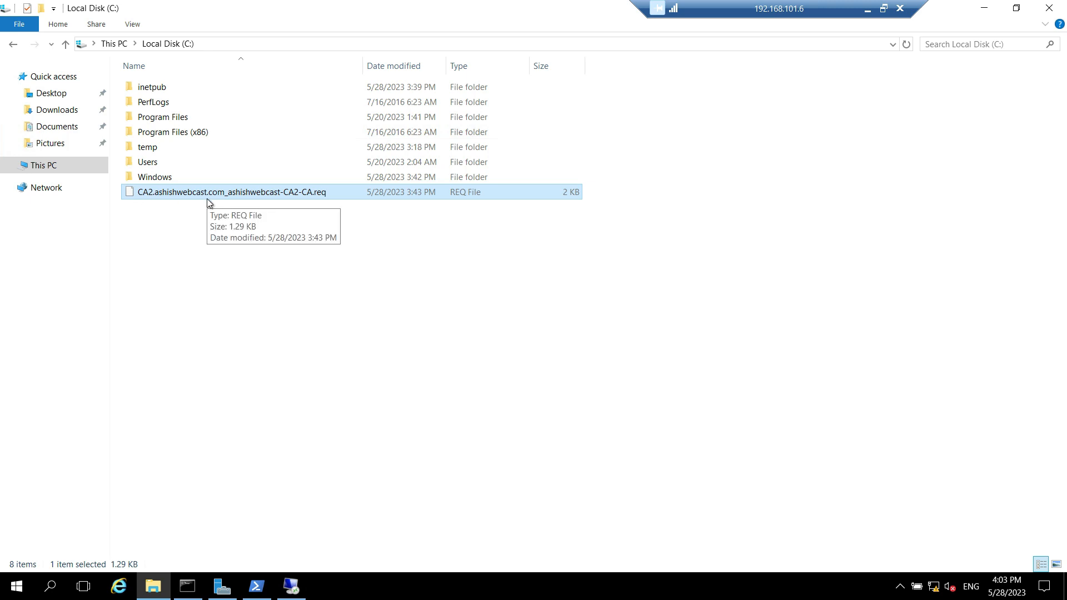
pyautogui.moveTo(327, 482)
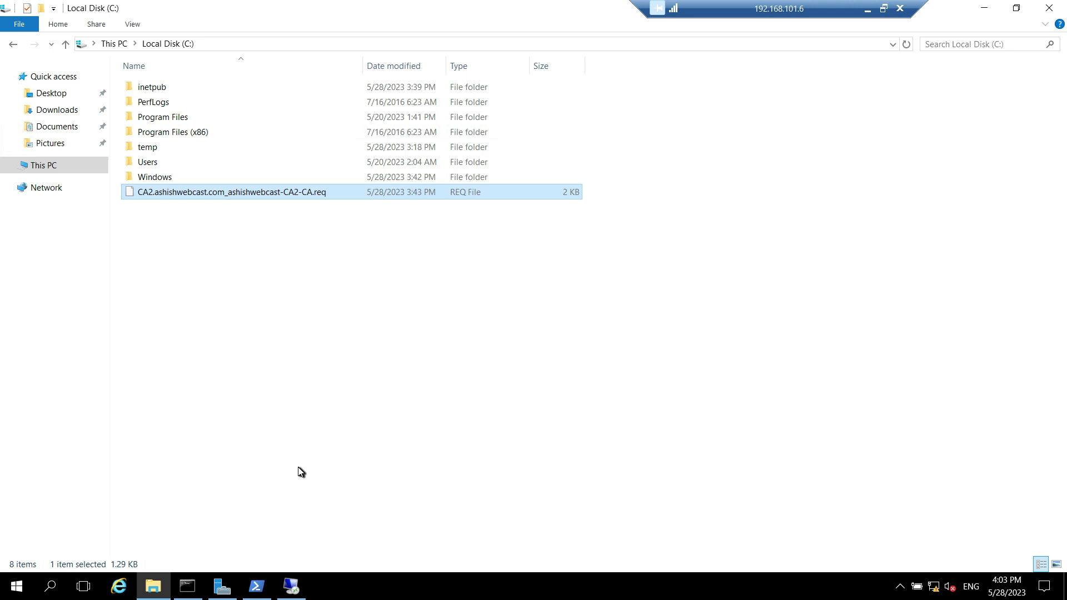
pyautogui.moveTo(271, 425)
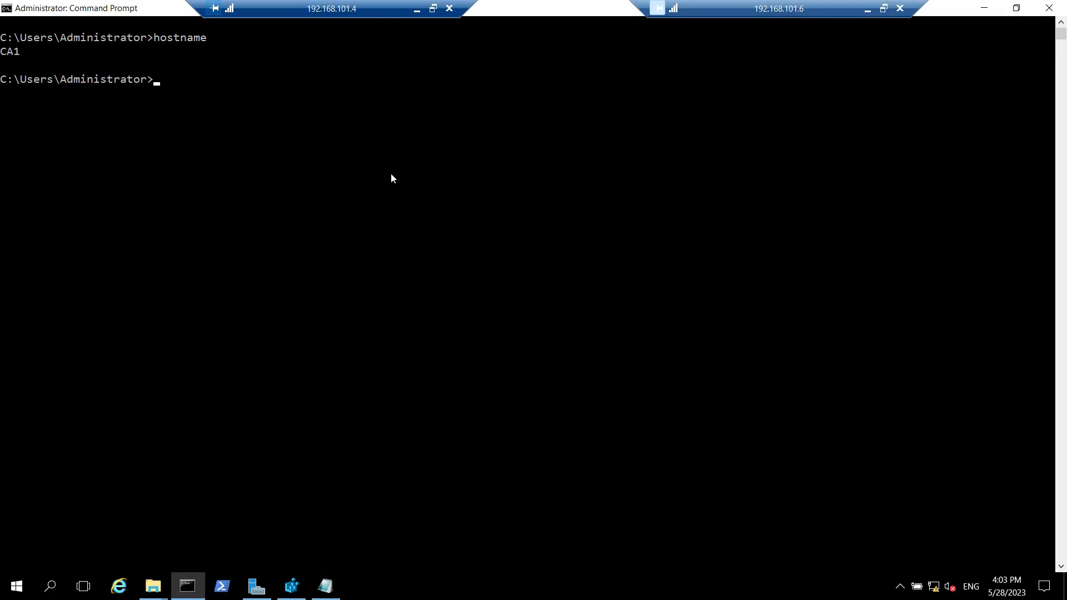
pyautogui.moveTo(314, 240)
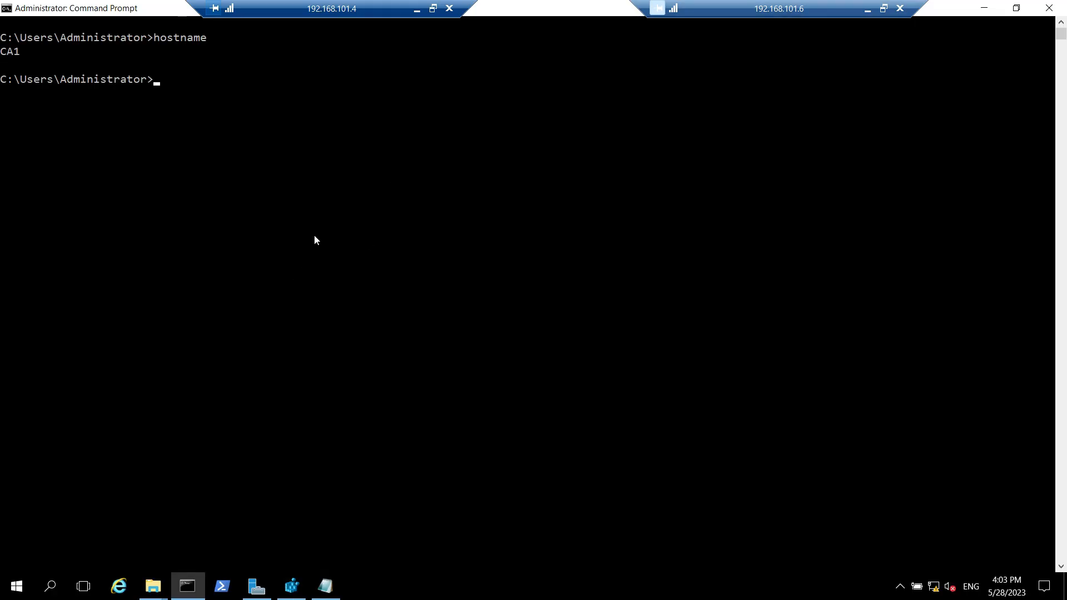
pyautogui.moveTo(201, 127)
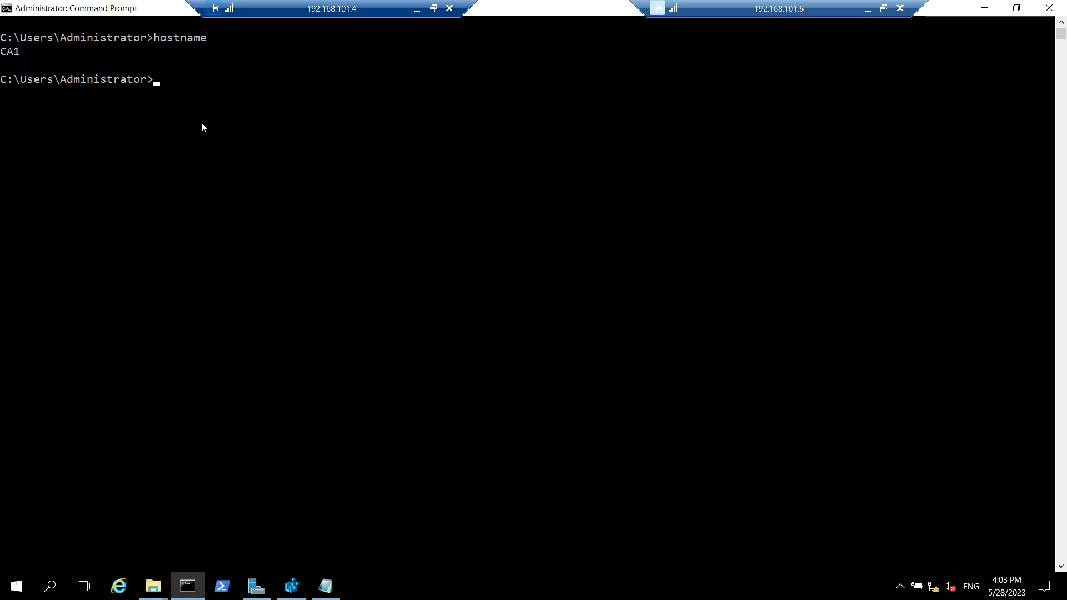
pyautogui.moveTo(195, 108)
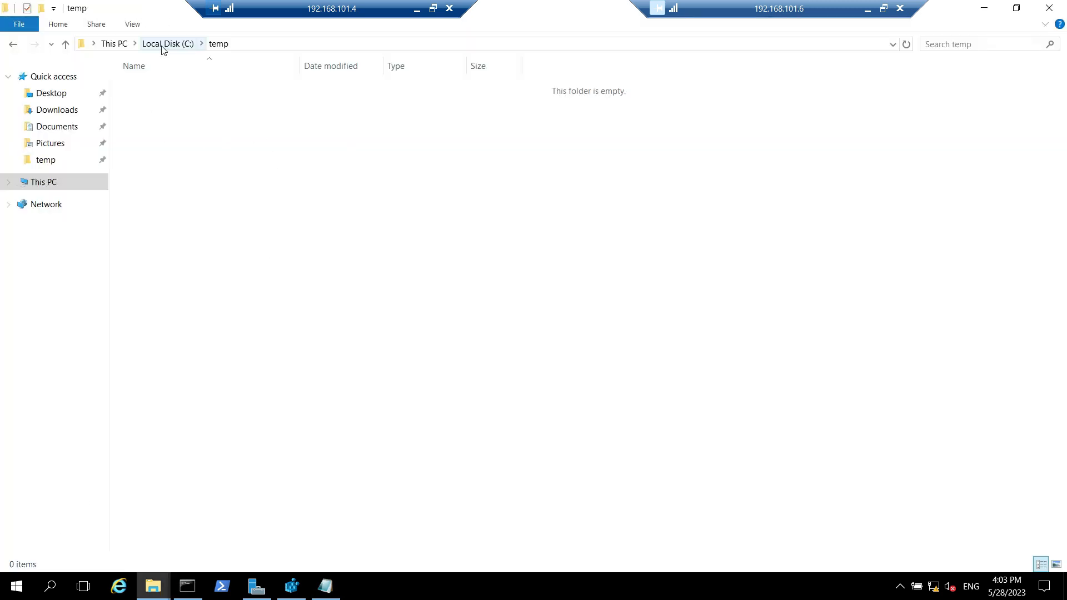
# Step: Go to C:\temp on CA1 and place the CA2 request file there
pyautogui.click(167, 43)
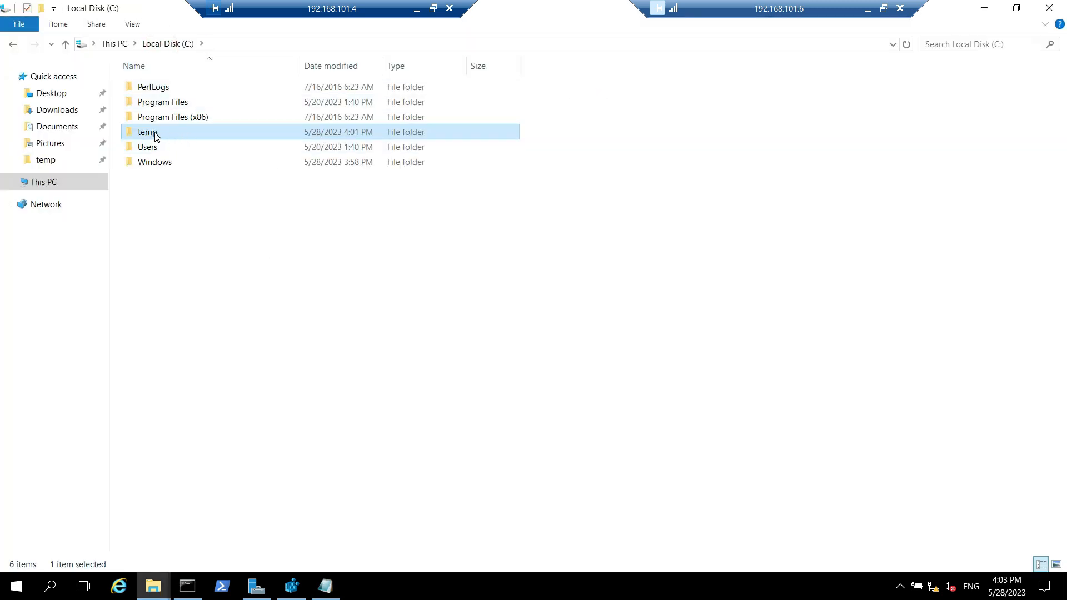
pyautogui.doubleClick(148, 131)
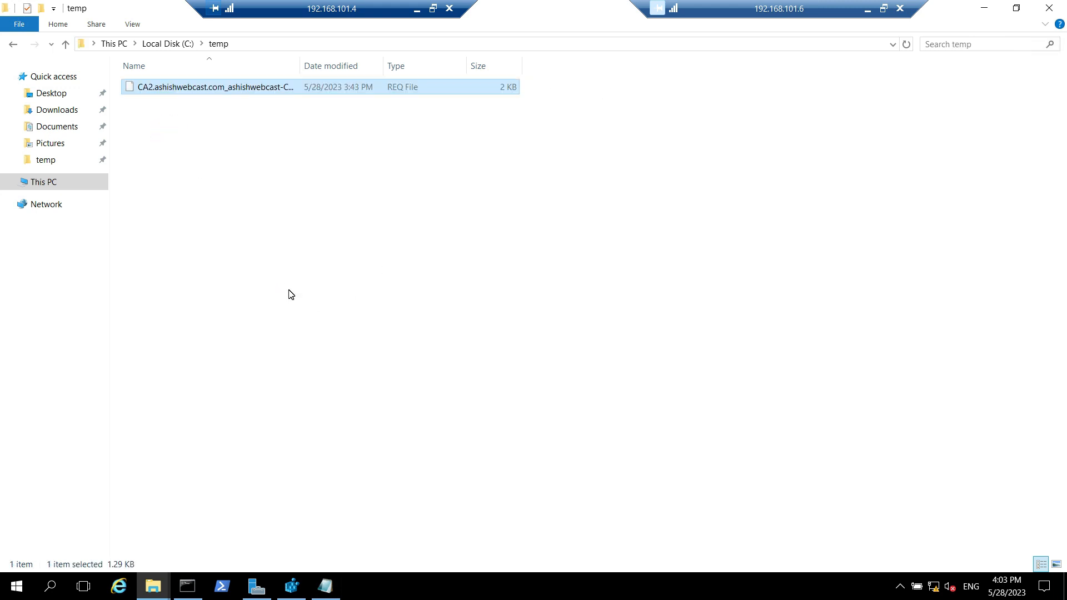
pyautogui.moveTo(231, 302)
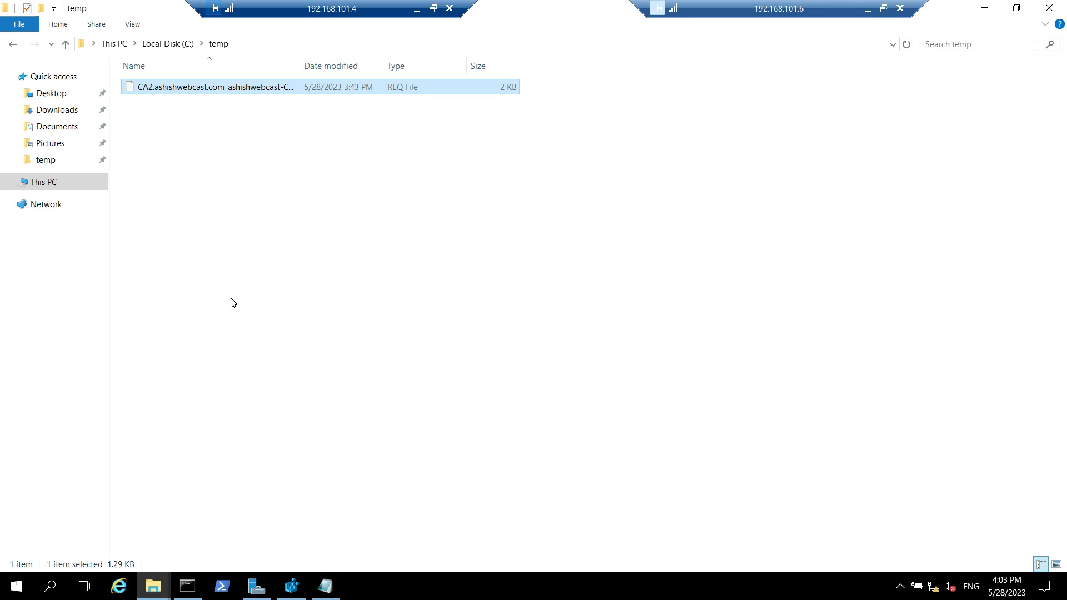
pyautogui.moveTo(257, 585)
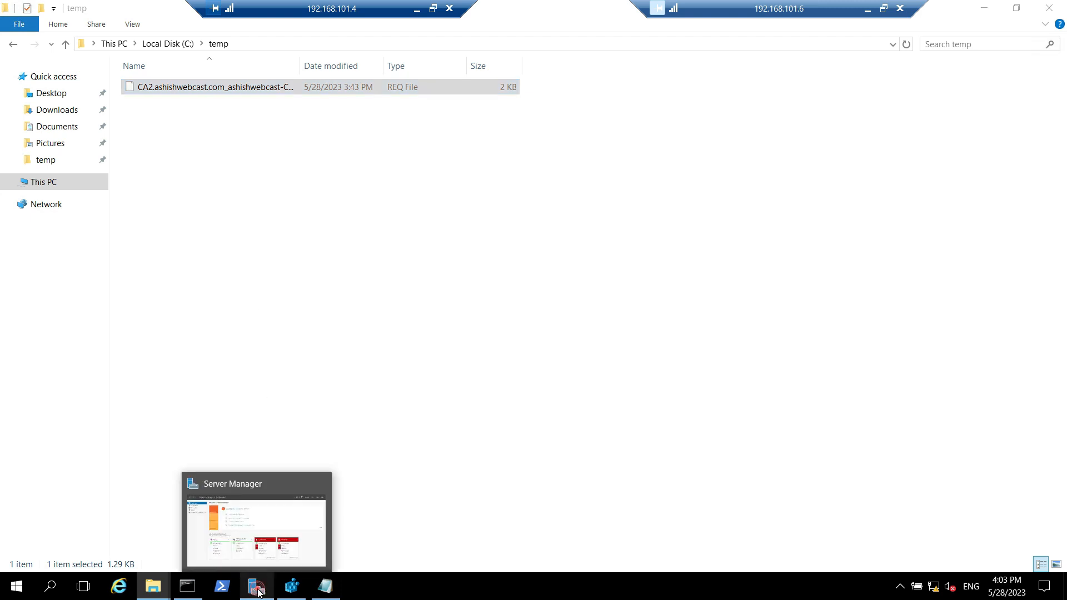
# Step: Launch the Certification Authority console from Server Manager's Tools menu on CA1
pyautogui.click(257, 586)
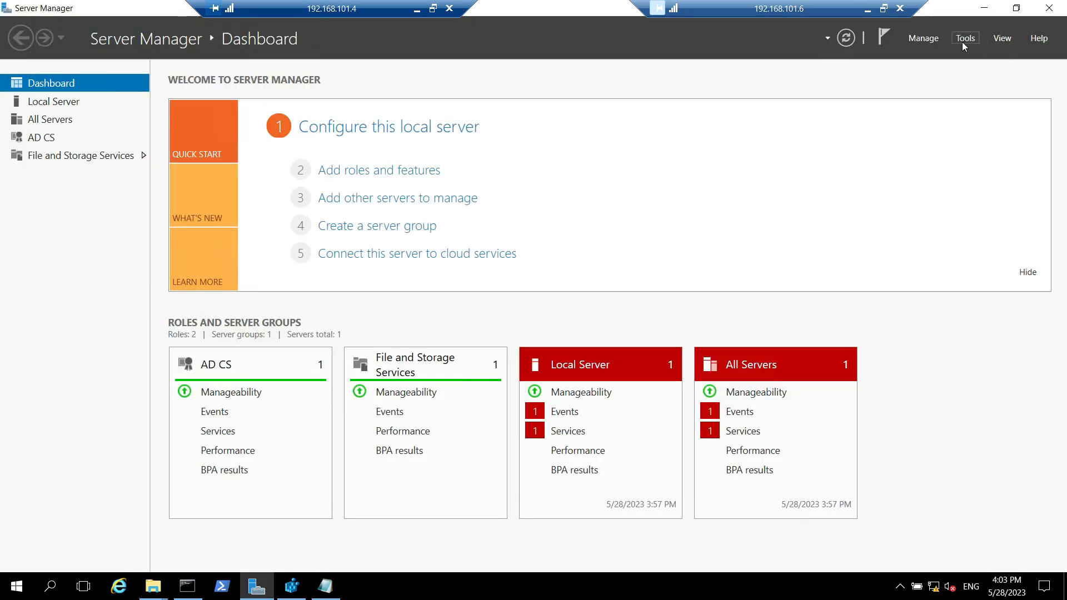
pyautogui.click(963, 38)
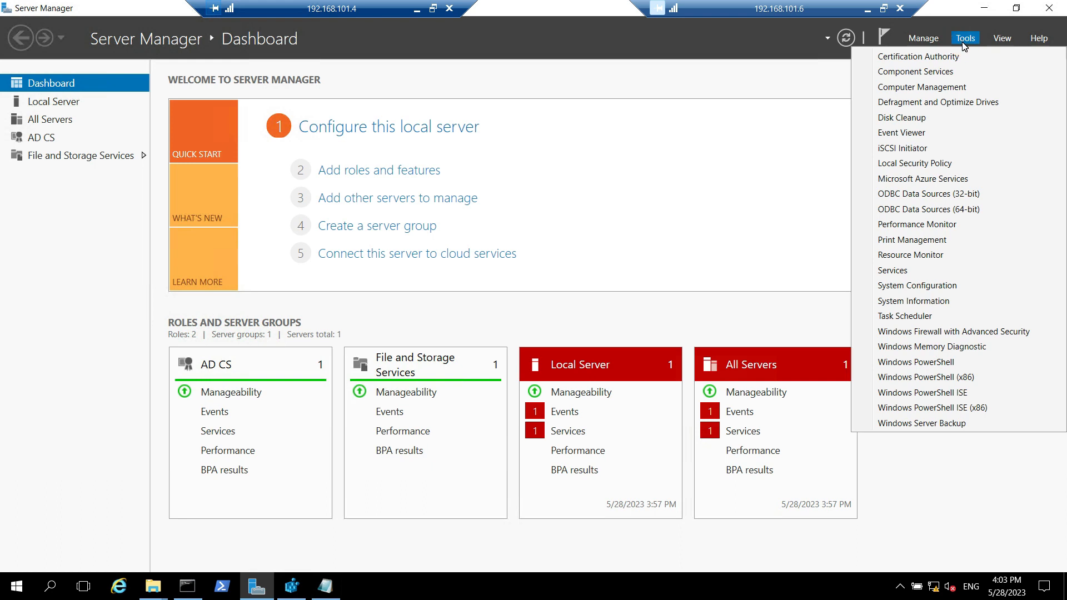
pyautogui.moveTo(917, 56)
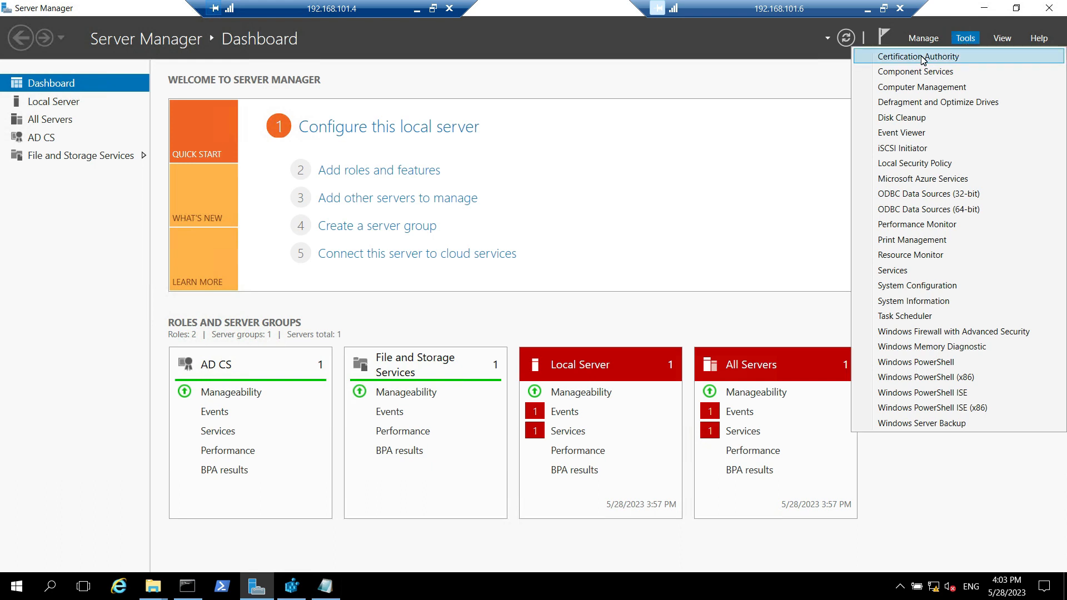
pyautogui.click(918, 55)
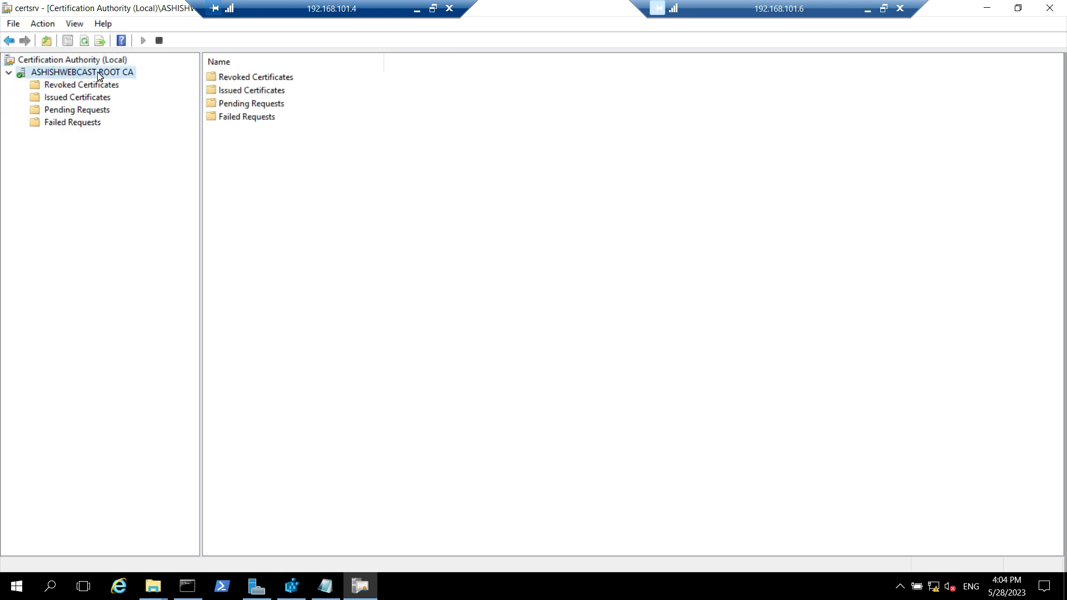
# Step: Submit the CA2 .req file from C:\temp as a new request to ASHISHWEBCAST ROOT CA
pyautogui.rightClick(81, 72)
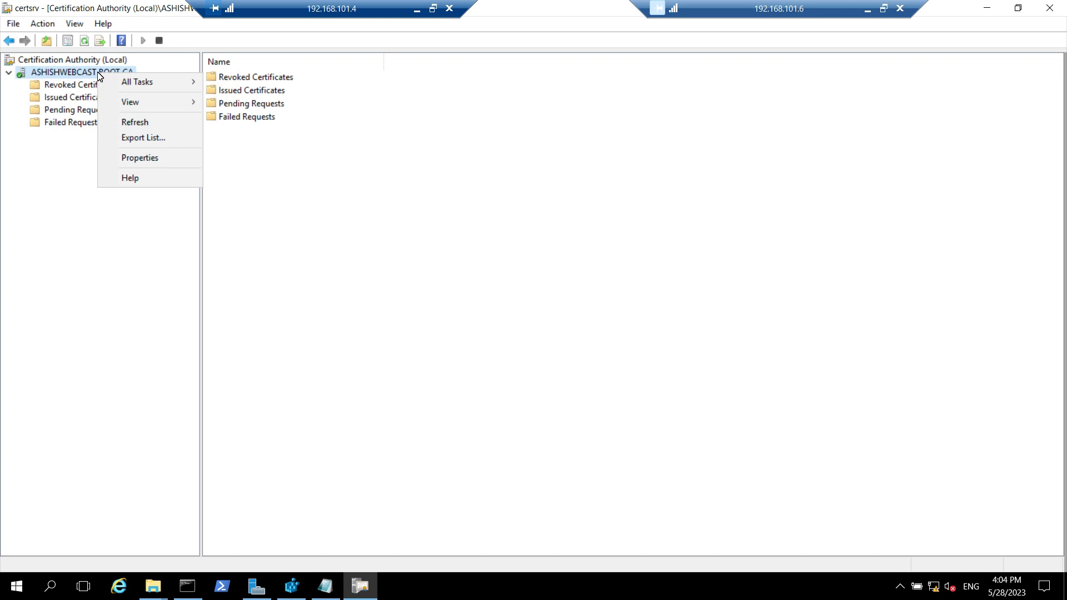
pyautogui.click(138, 81)
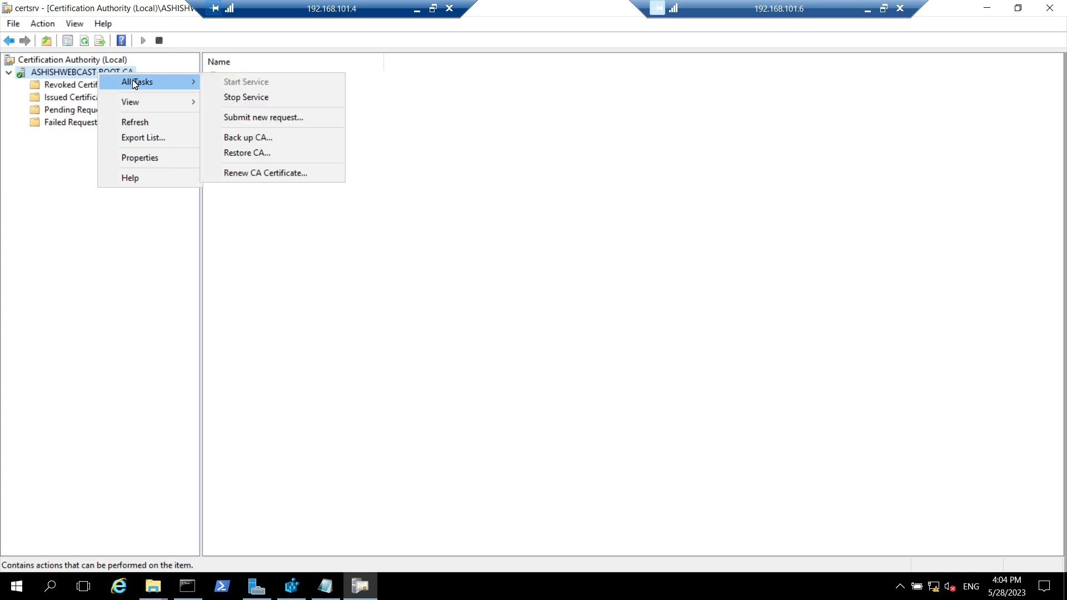
pyautogui.moveTo(263, 116)
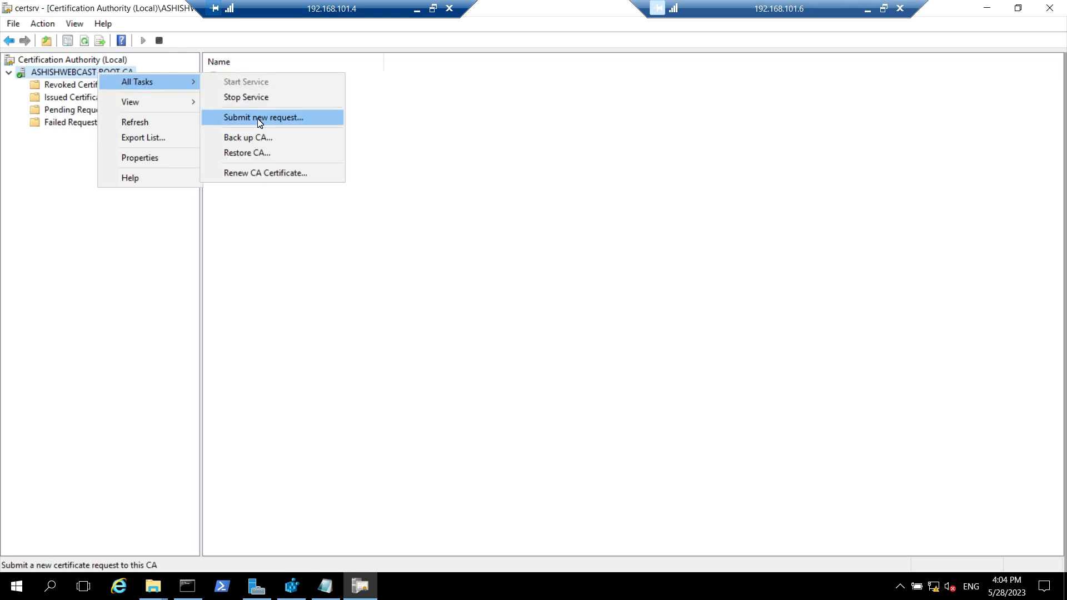
pyautogui.click(262, 117)
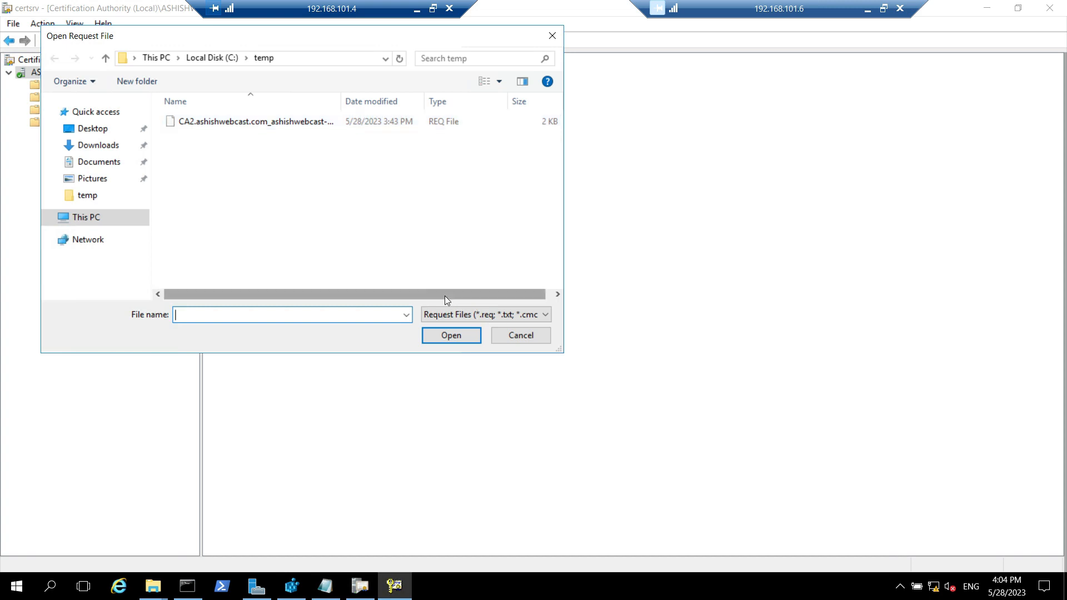
pyautogui.click(252, 121)
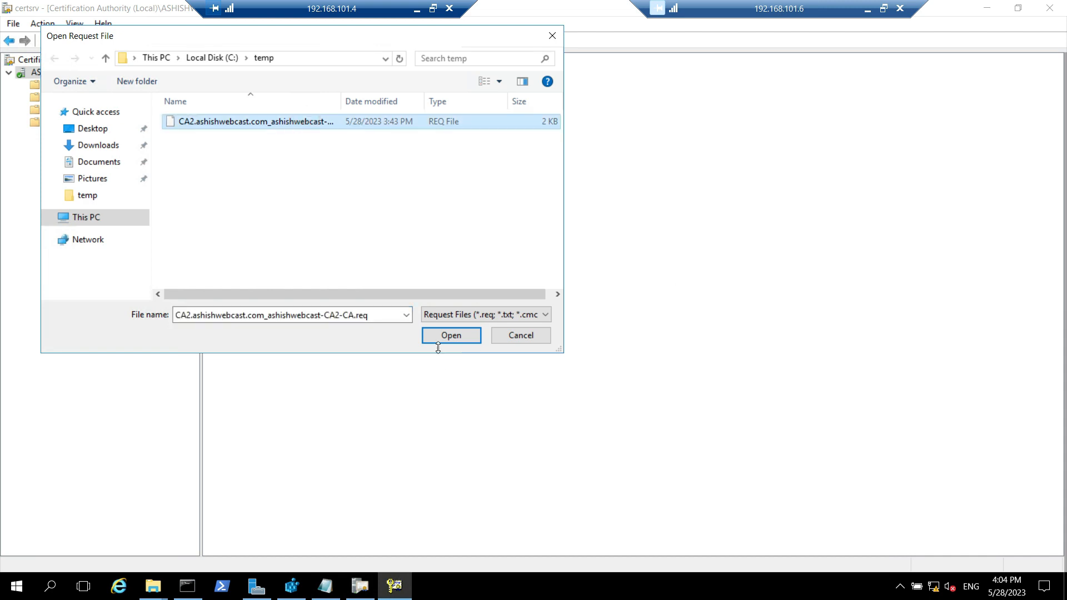
pyautogui.click(450, 334)
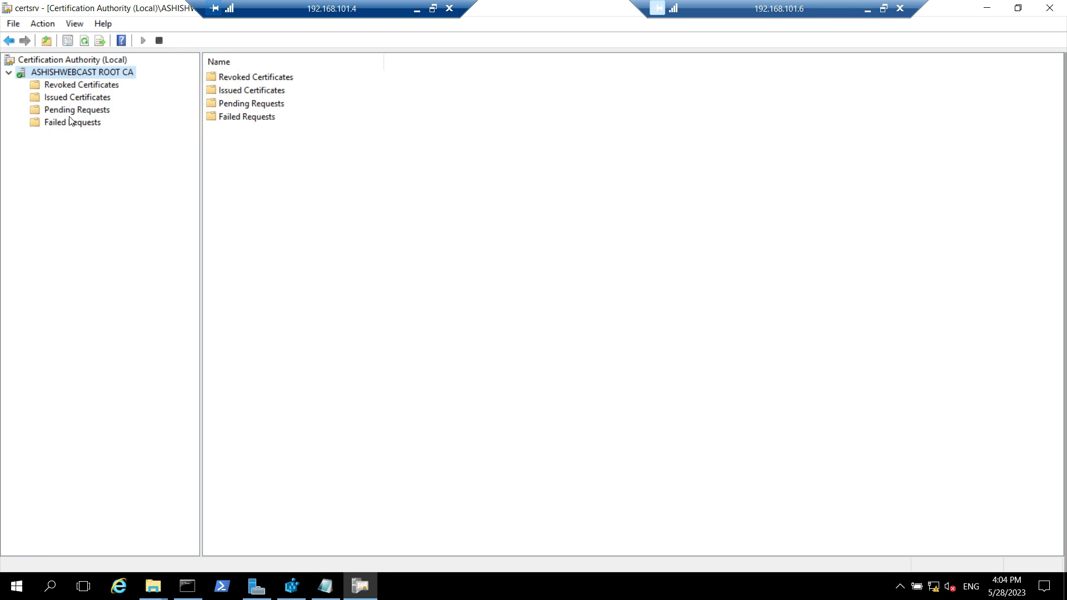
# Step: Issue pending request 4 from CA2 so the Pending Requests folder is empty
pyautogui.click(77, 110)
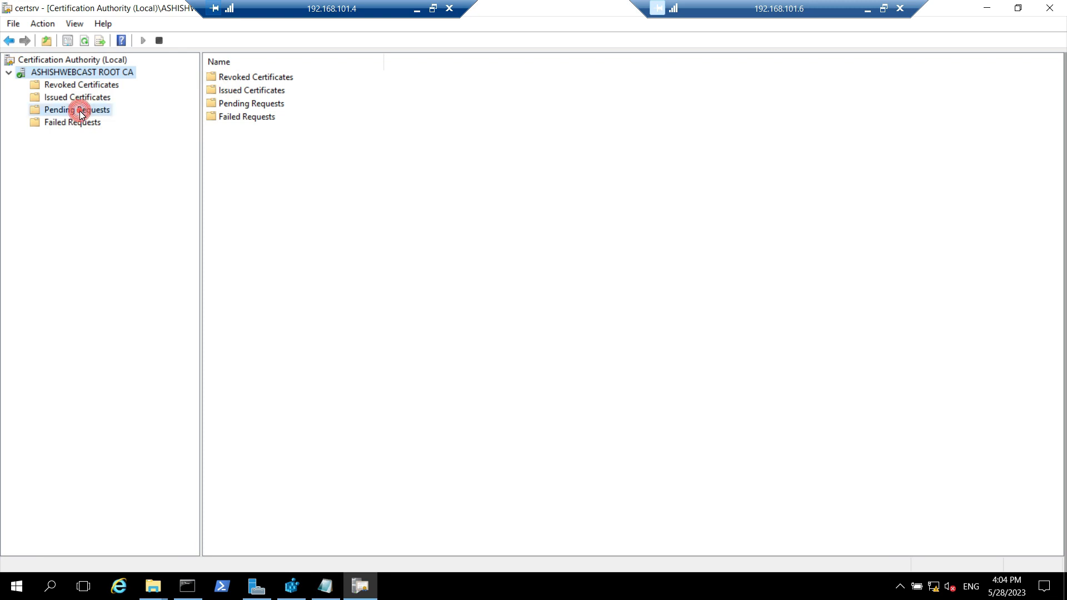
pyautogui.click(77, 110)
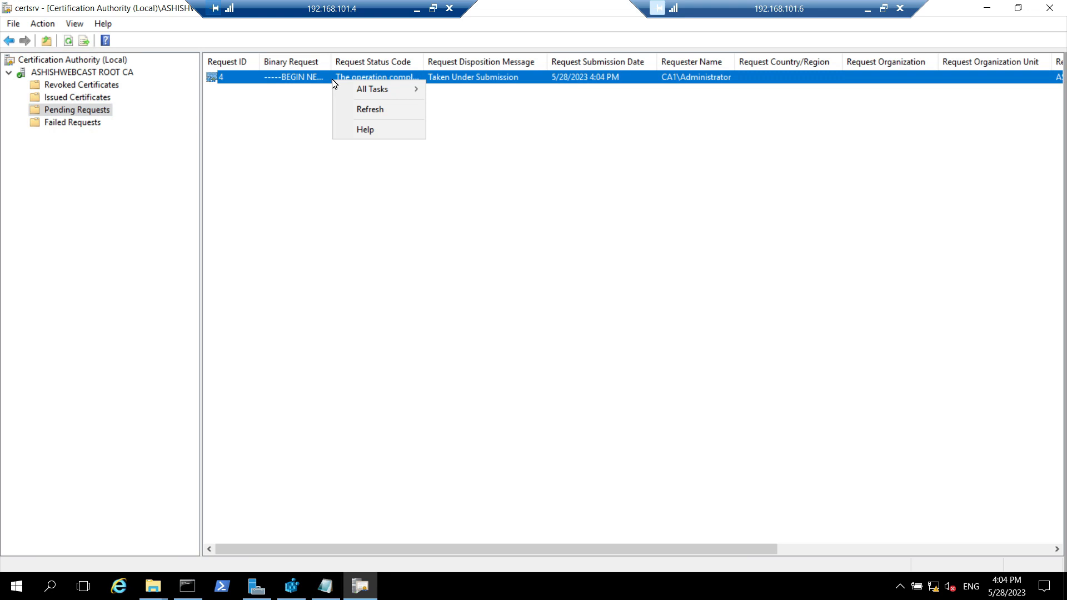
pyautogui.moveTo(339, 84)
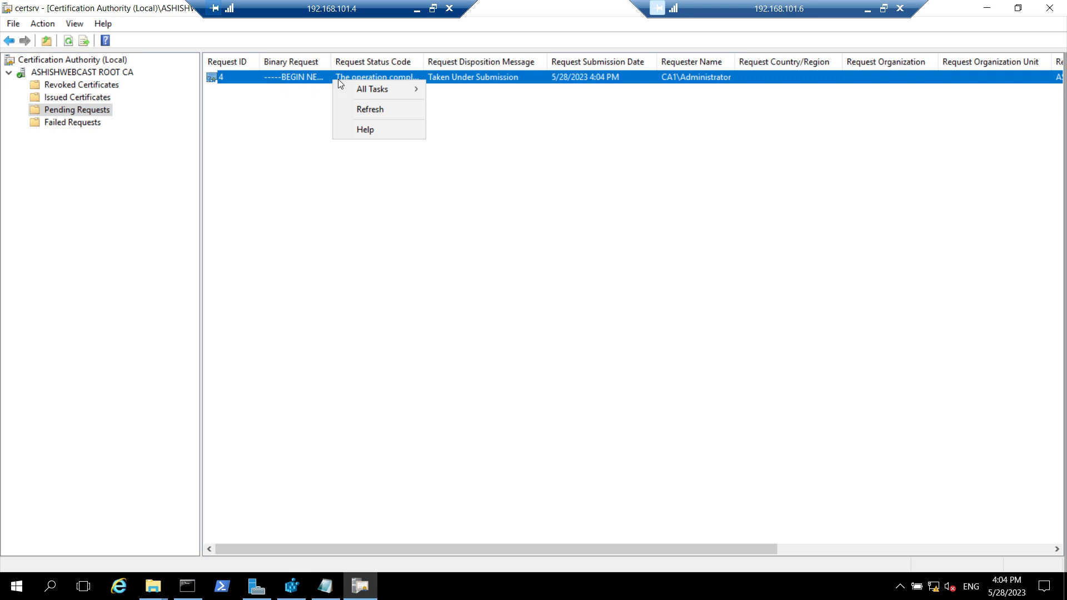
pyautogui.moveTo(373, 89)
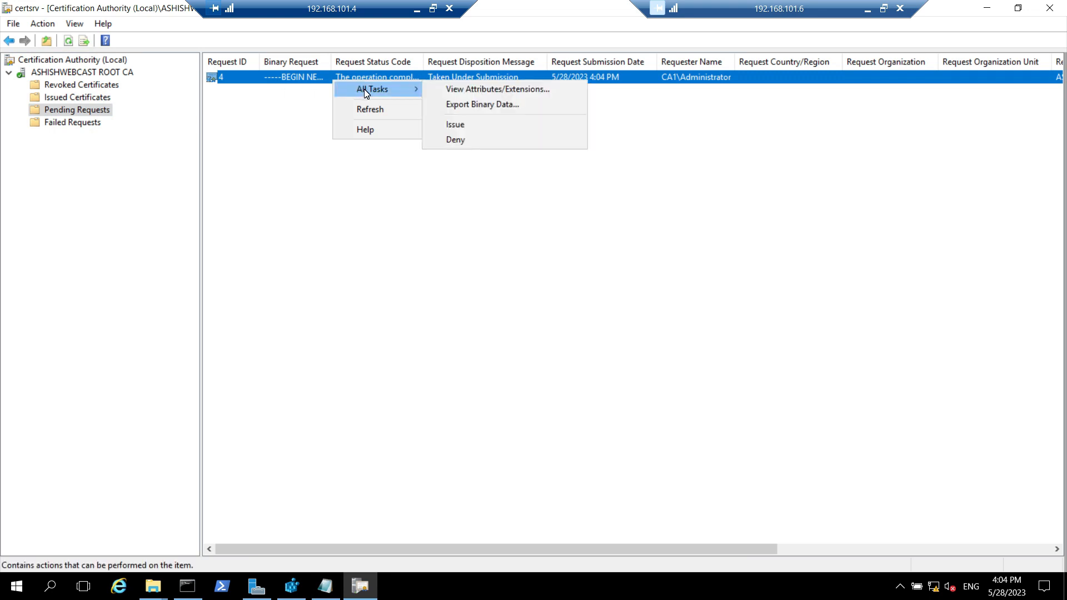
pyautogui.moveTo(455, 125)
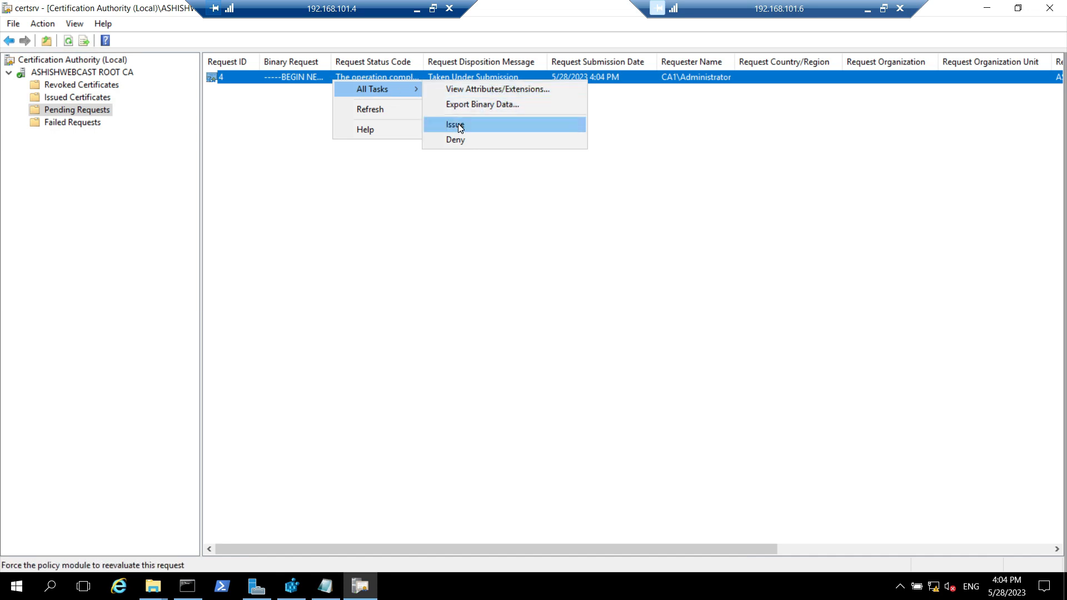
pyautogui.click(454, 124)
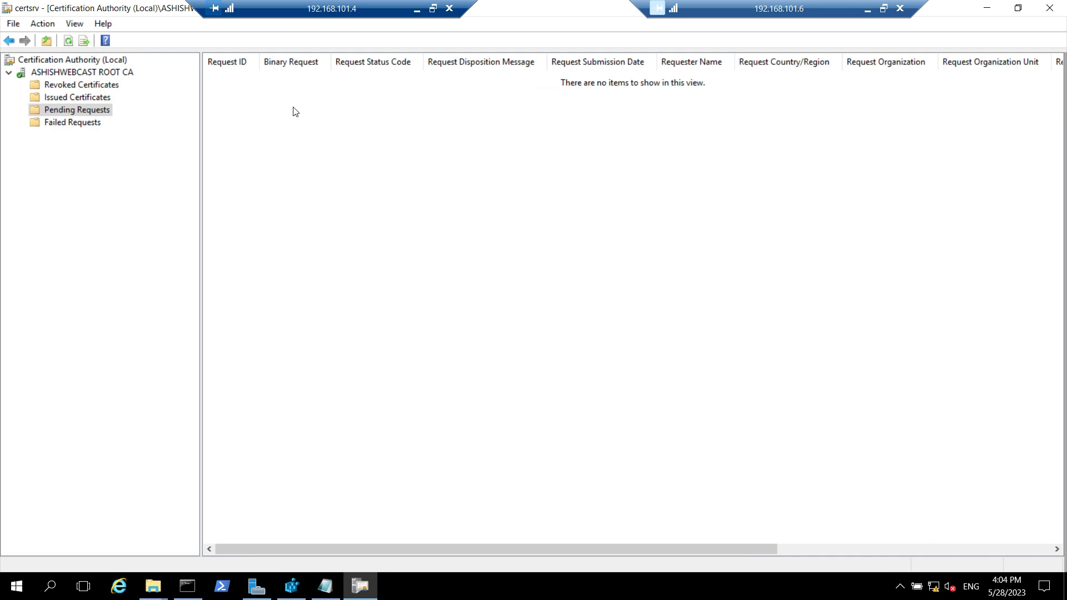
pyautogui.moveTo(44, 107)
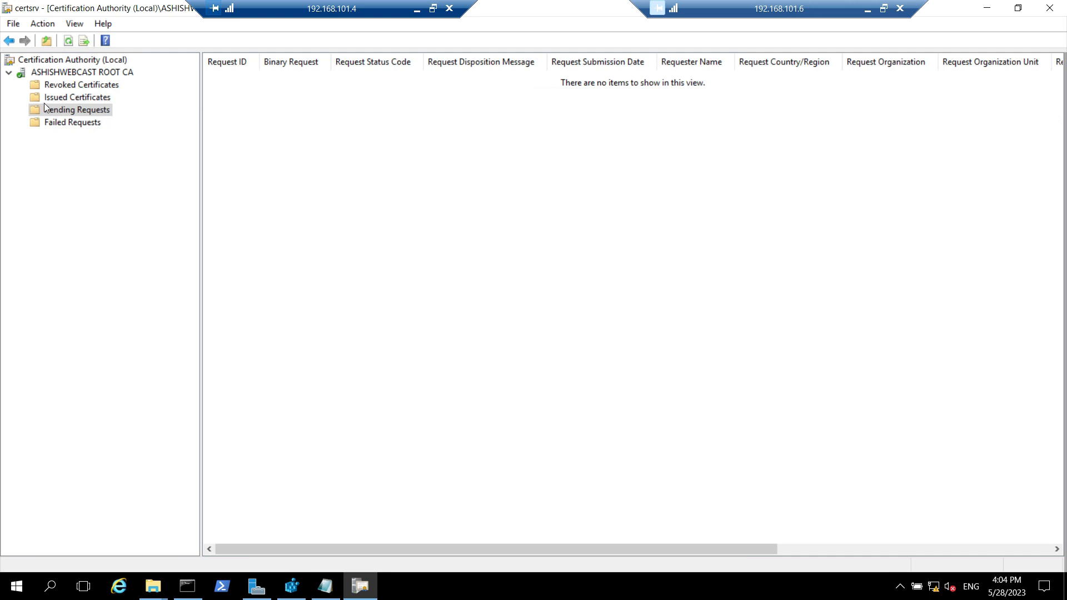
# Step: Confirm request 4 shows under Issued Certificates as a SubCA for ASHISHWEBCAST Issuing CA
pyautogui.click(78, 96)
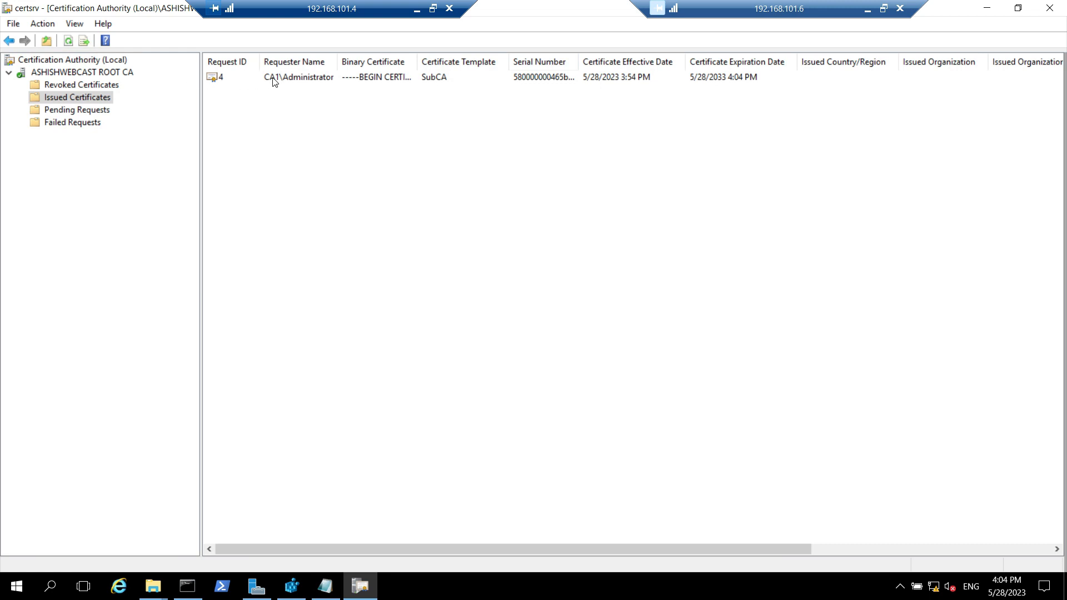
pyautogui.moveTo(525, 548)
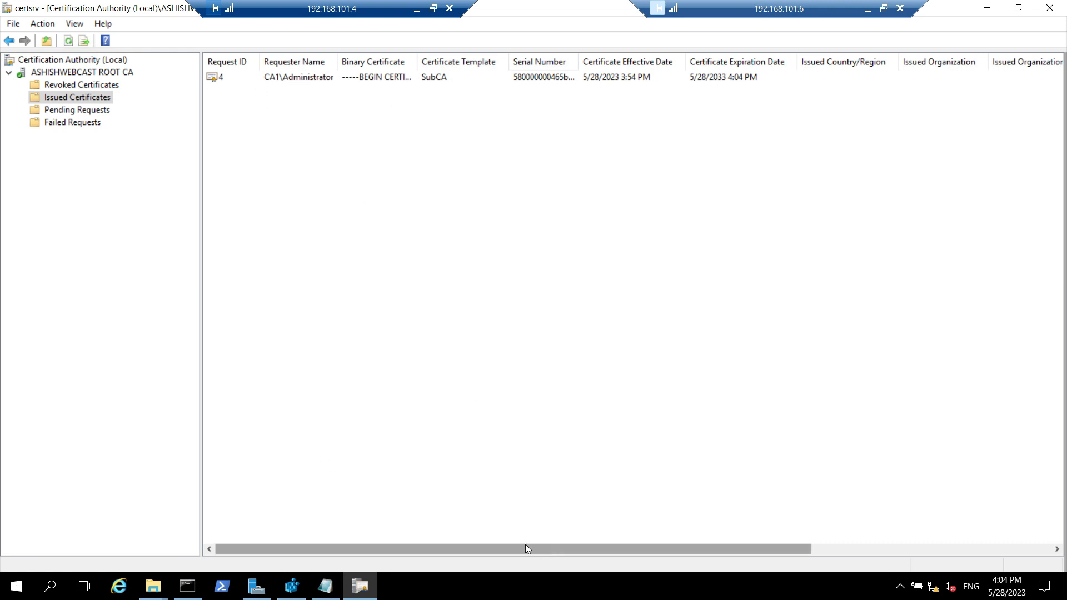
pyautogui.hscroll(3)
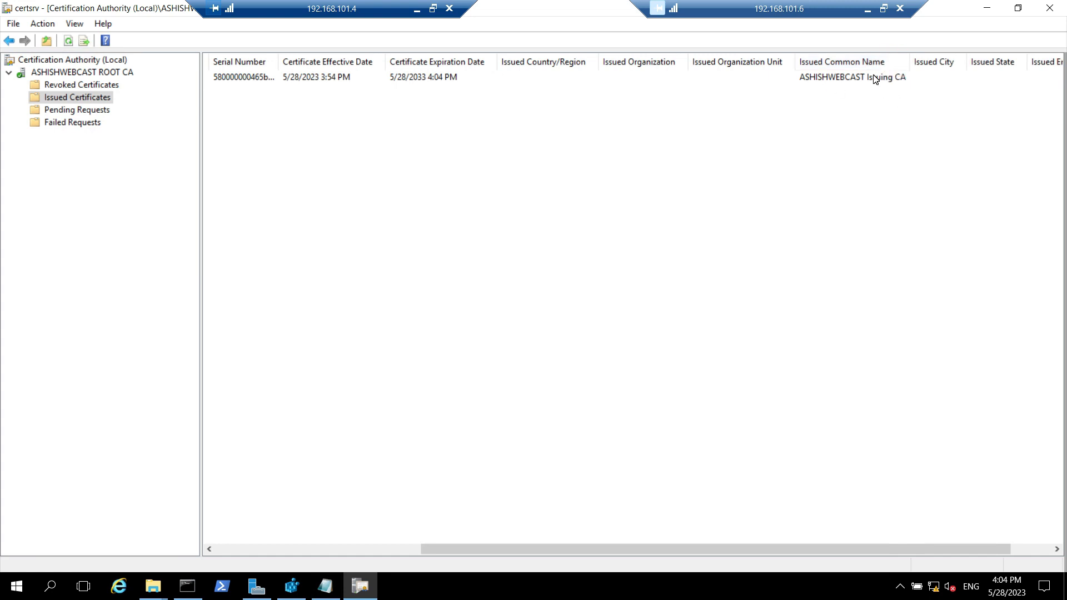
pyautogui.moveTo(892, 85)
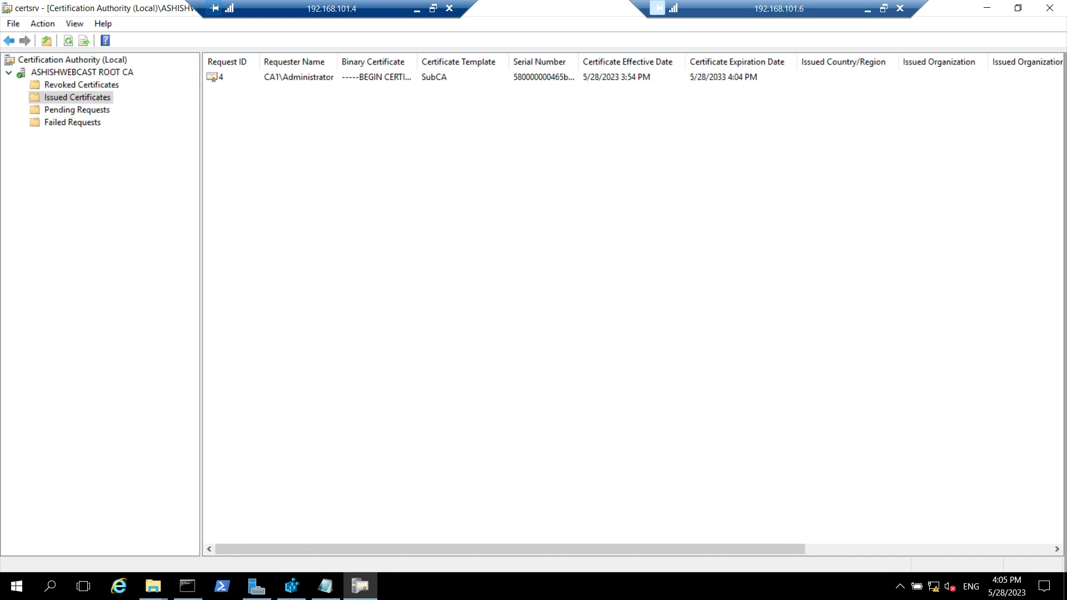
# Step: Run certreq -retrieve 4 against the root CA, saving the issued .crt into c:\temp
pyautogui.click(187, 585)
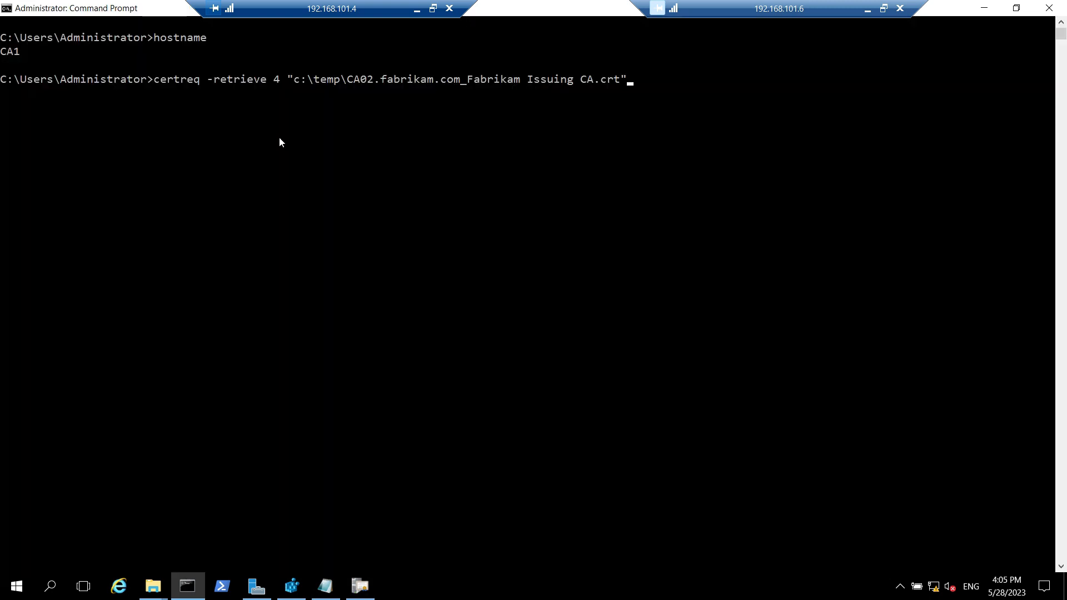
pyautogui.moveTo(193, 93)
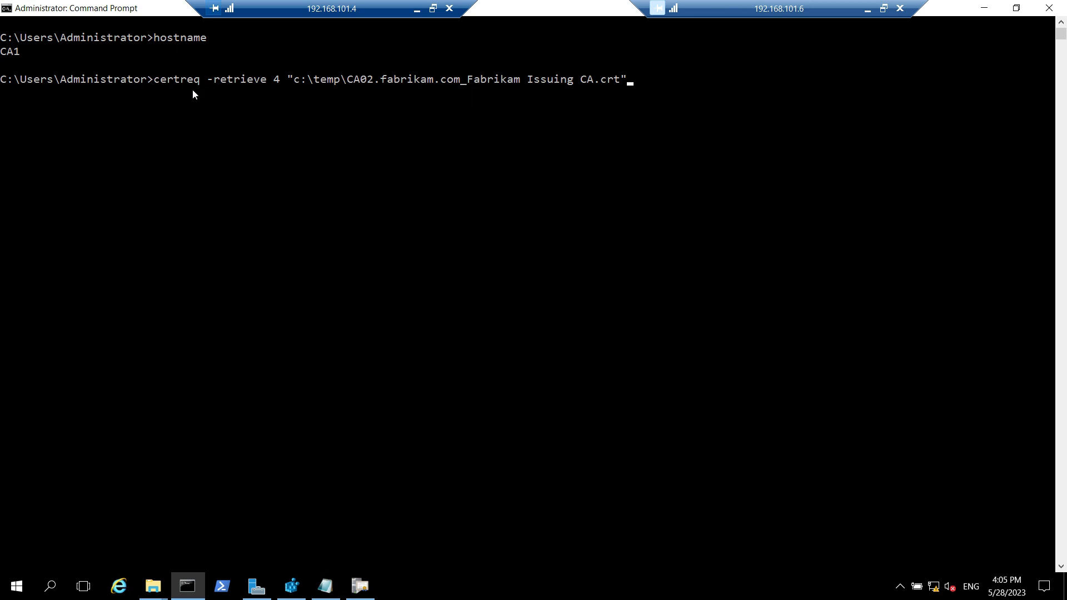
pyautogui.moveTo(265, 89)
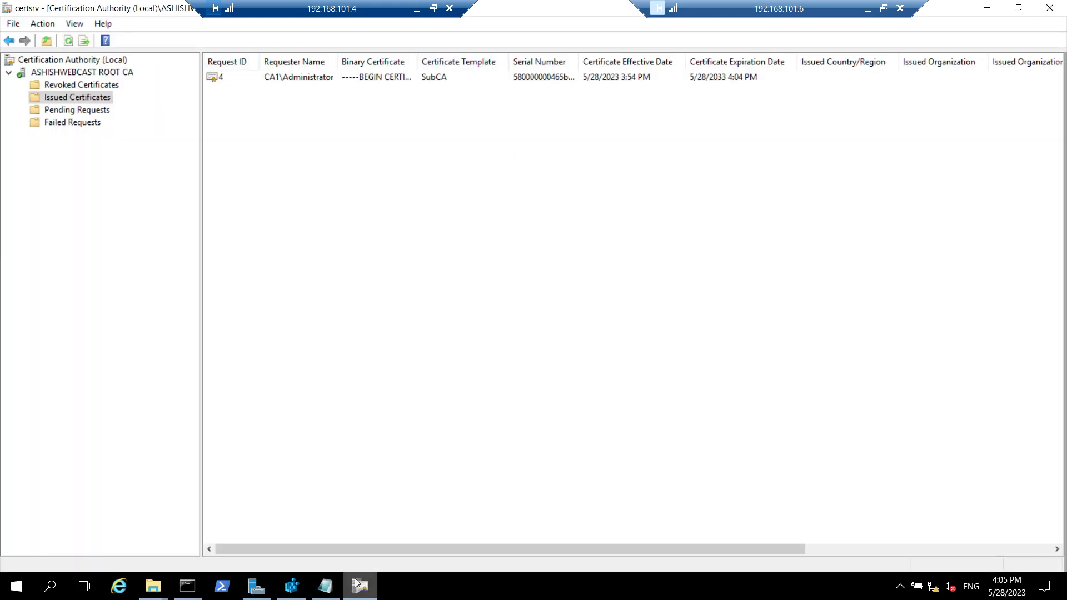
pyautogui.click(185, 586)
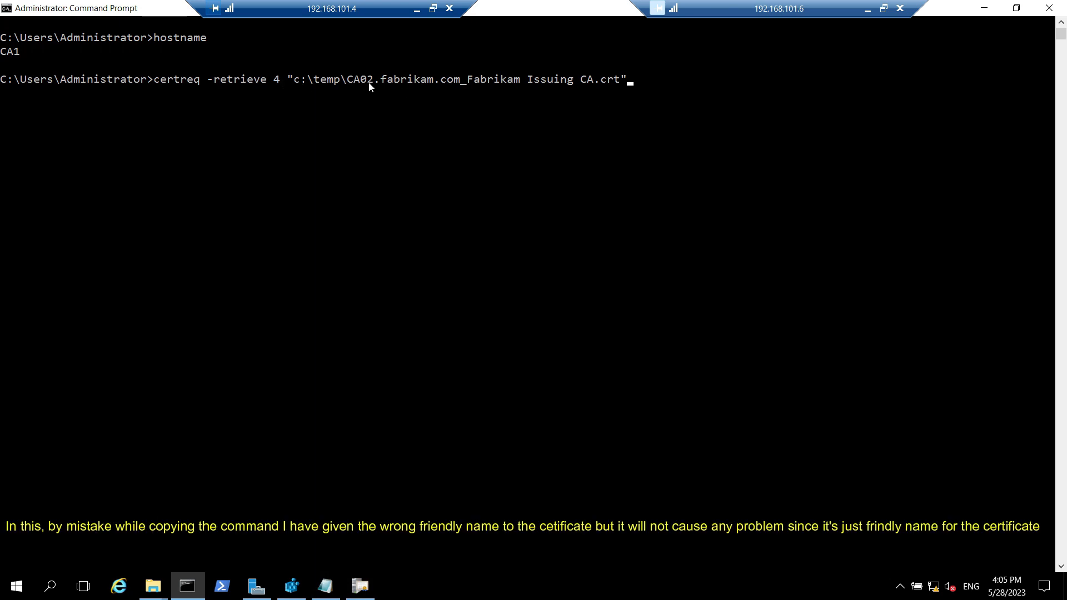
pyautogui.moveTo(636, 92)
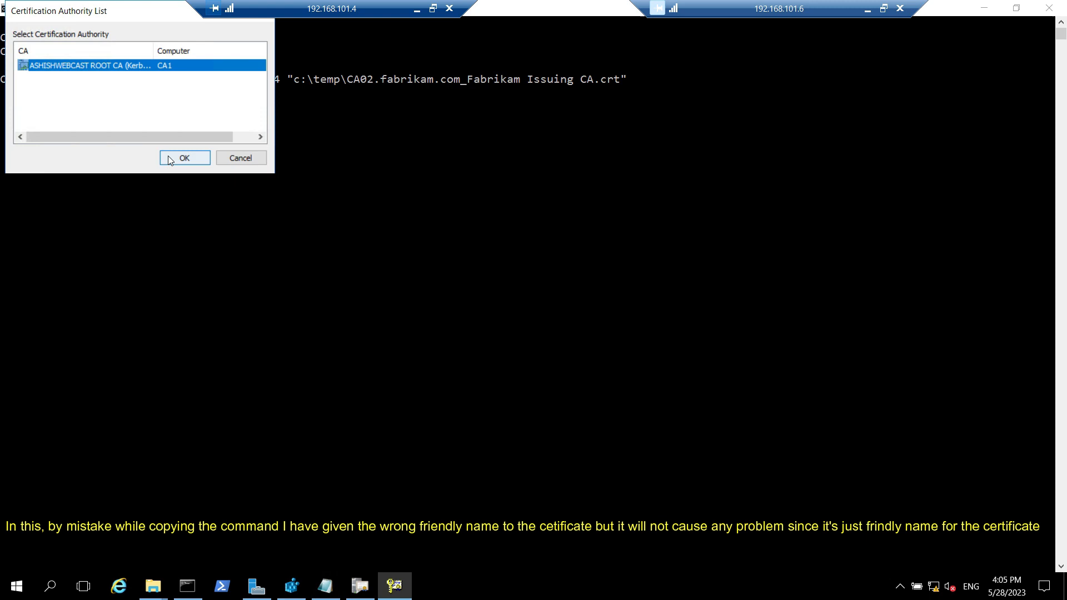
pyautogui.click(183, 158)
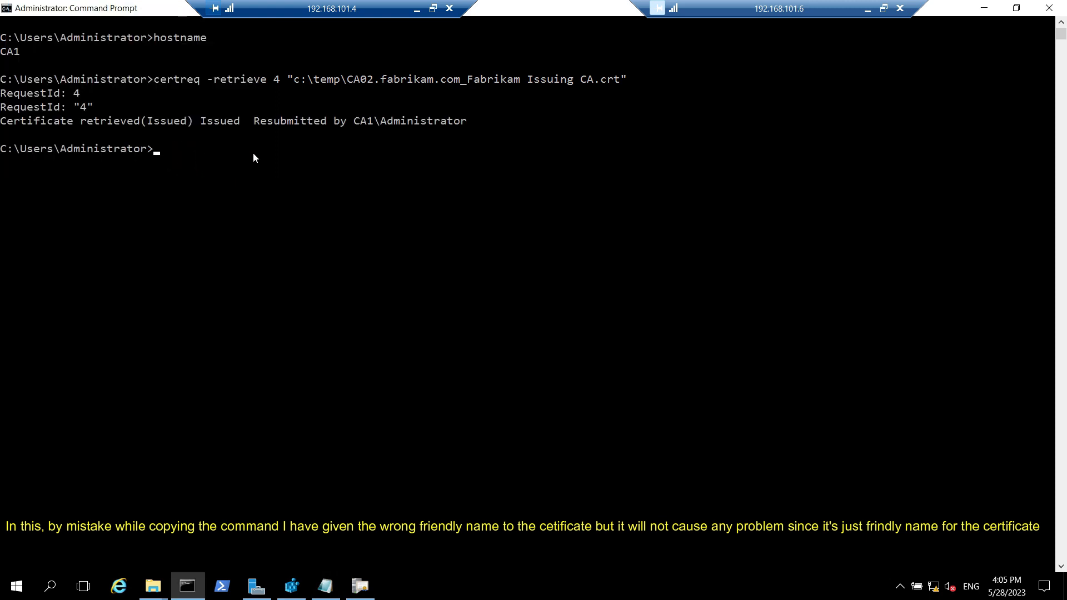
pyautogui.moveTo(320, 373)
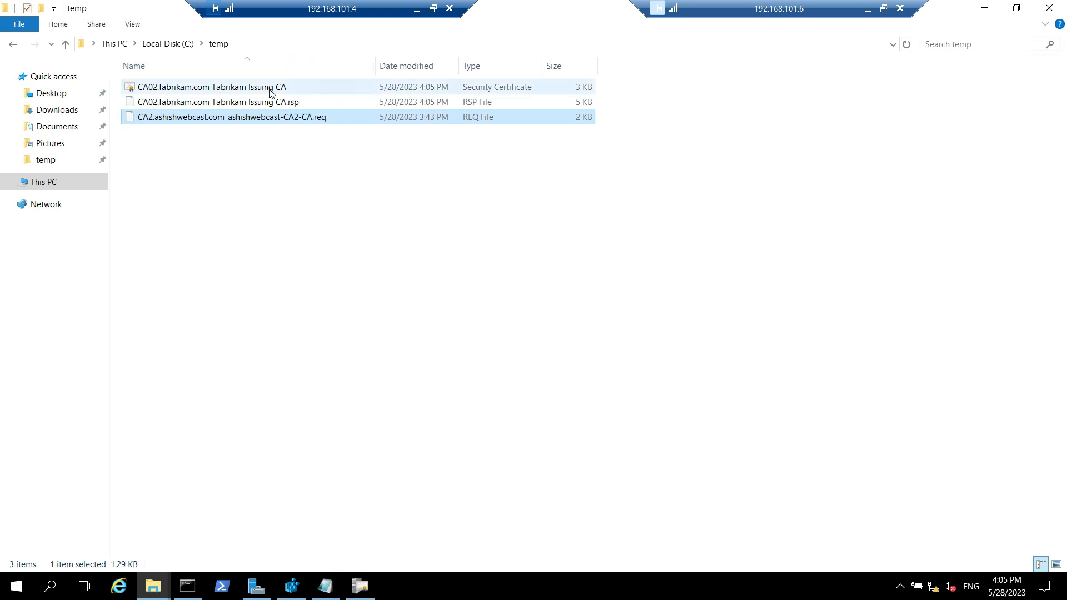
# Step: Copy the retrieved Fabrikam Issuing CA .crt from C:\temp to CA2's temp folder
pyautogui.click(211, 87)
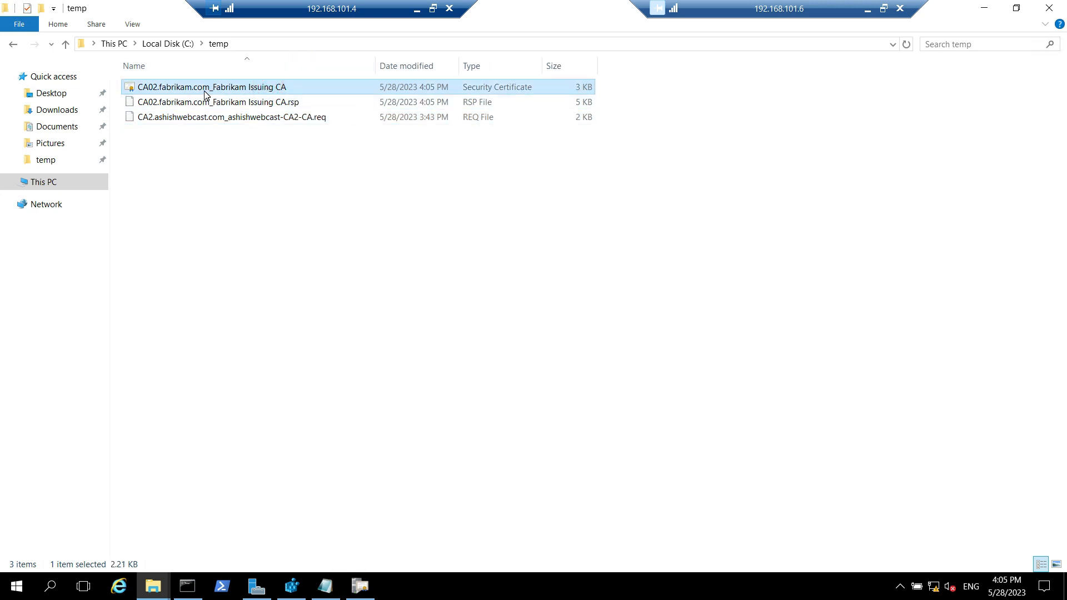
pyautogui.moveTo(327, 92)
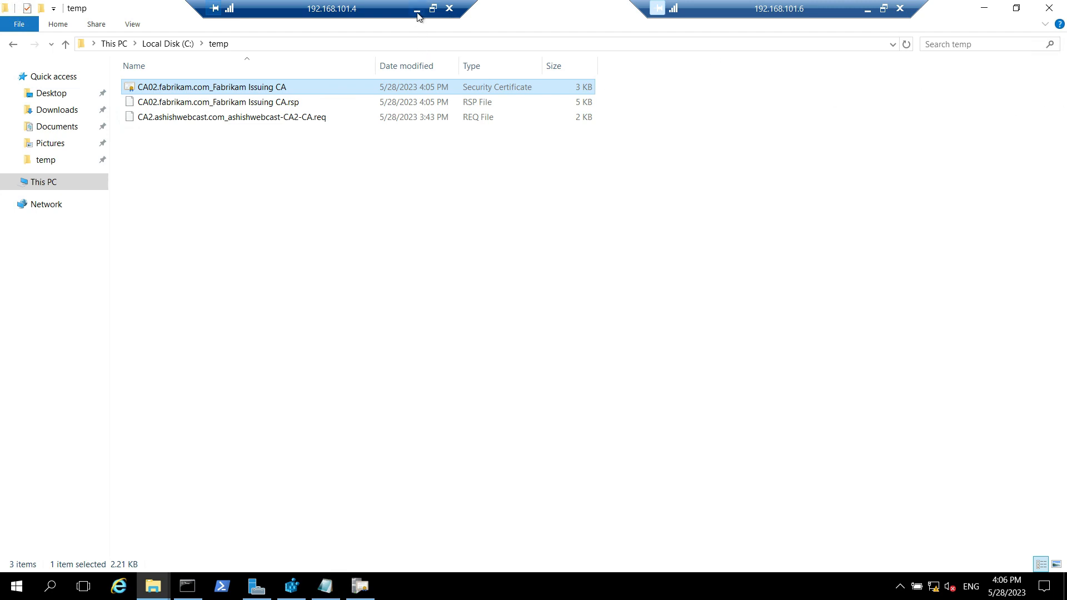
pyautogui.moveTo(417, 13)
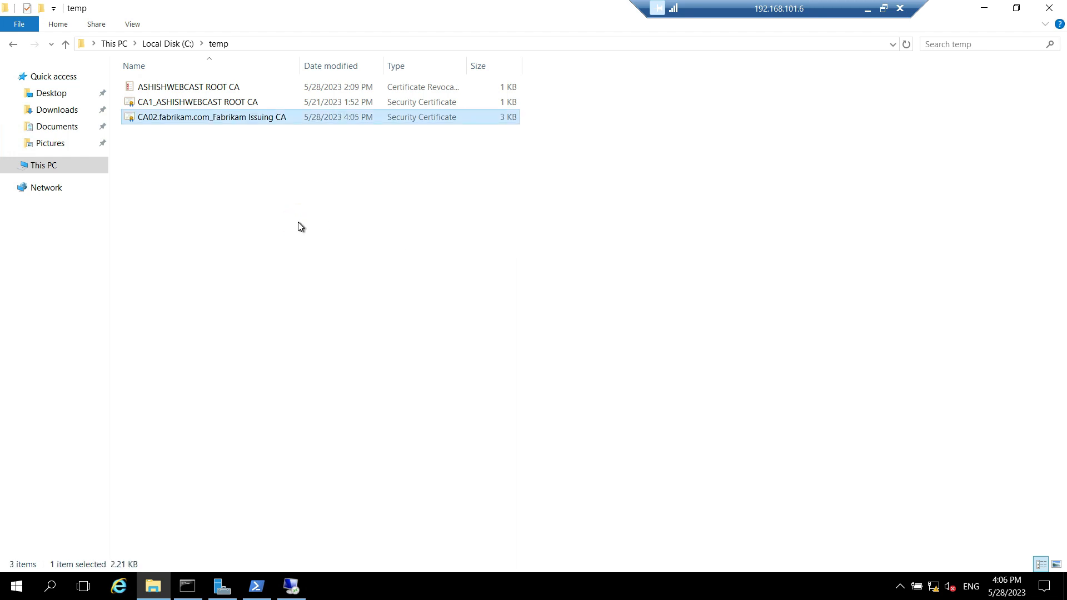
pyautogui.moveTo(307, 369)
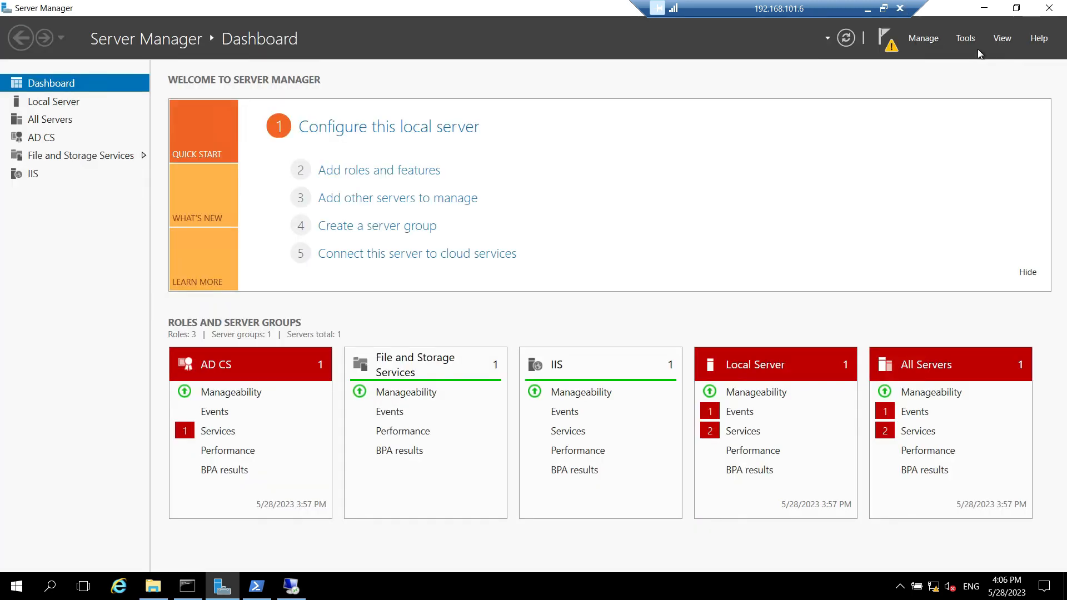
# Step: Show ASHISHWEBCAST Issuing CA in certsrv, where starting the service reports its CA certificate missing
pyautogui.click(965, 38)
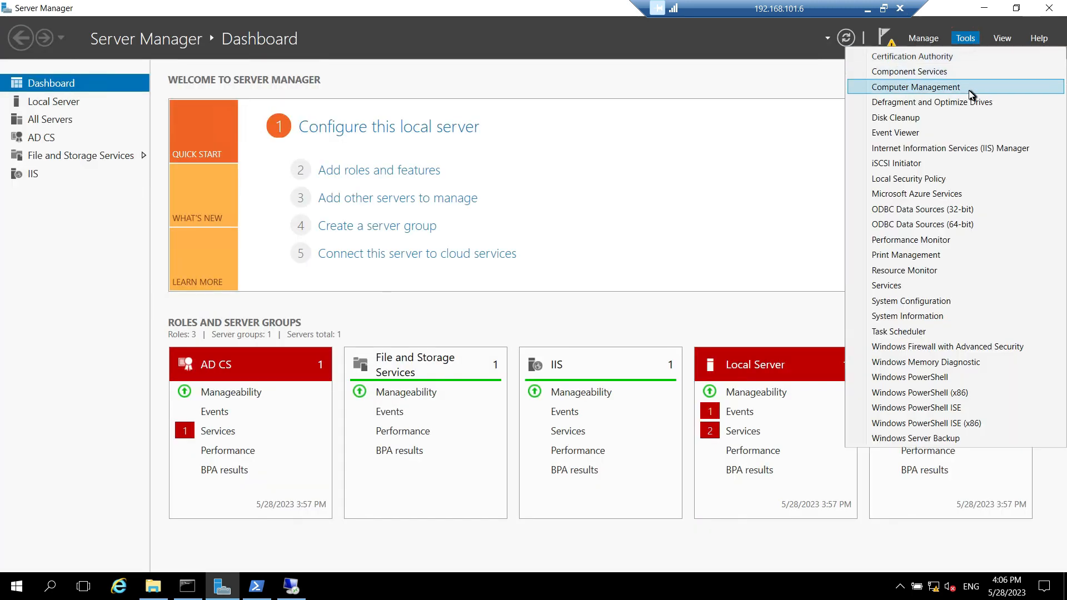
pyautogui.moveTo(911, 55)
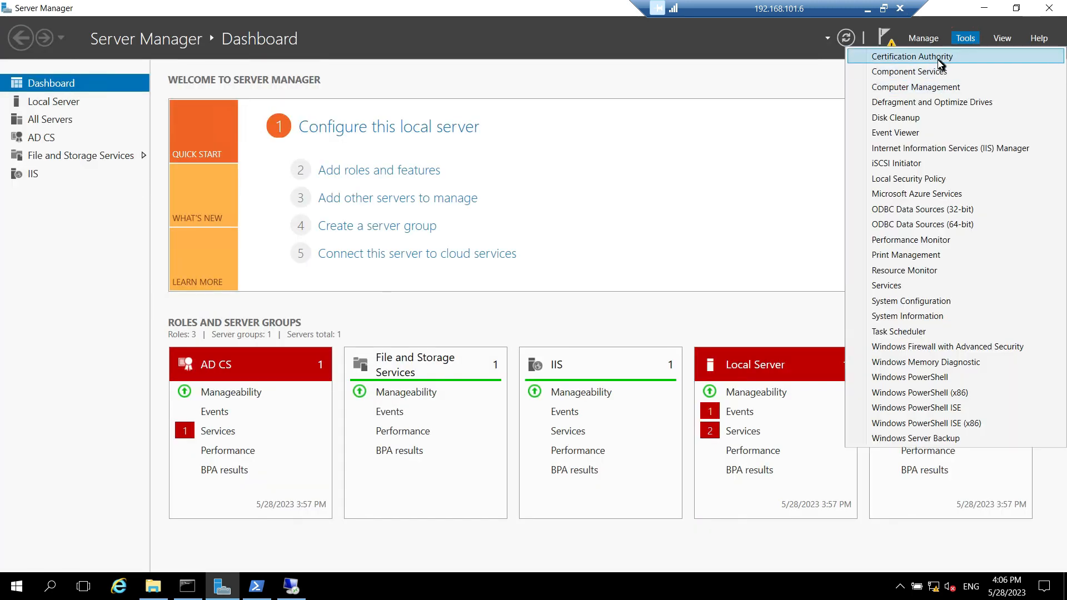
pyautogui.click(910, 56)
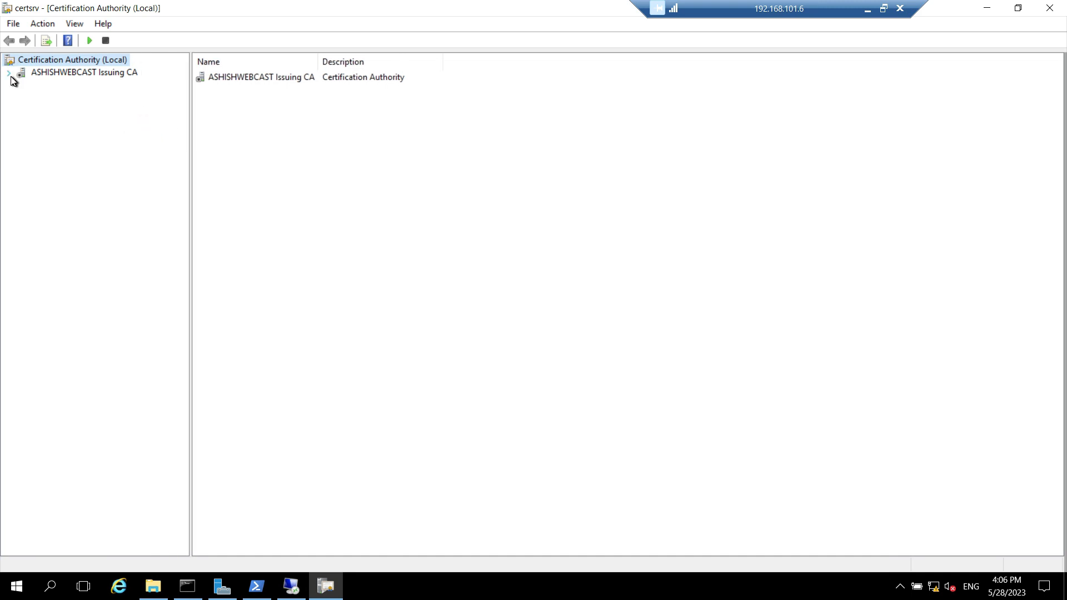
pyautogui.click(8, 72)
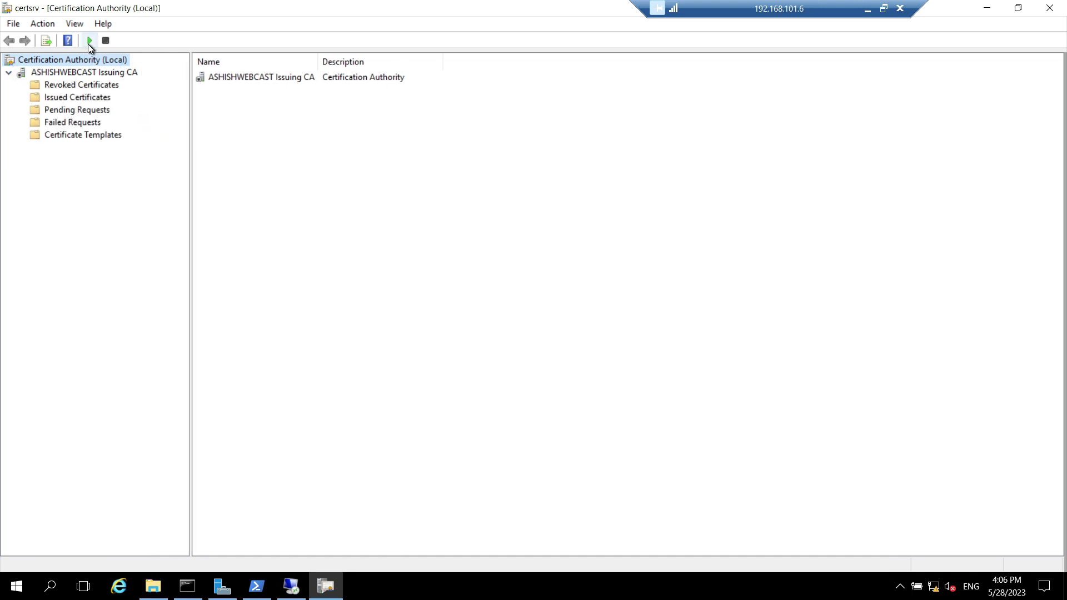
pyautogui.click(83, 72)
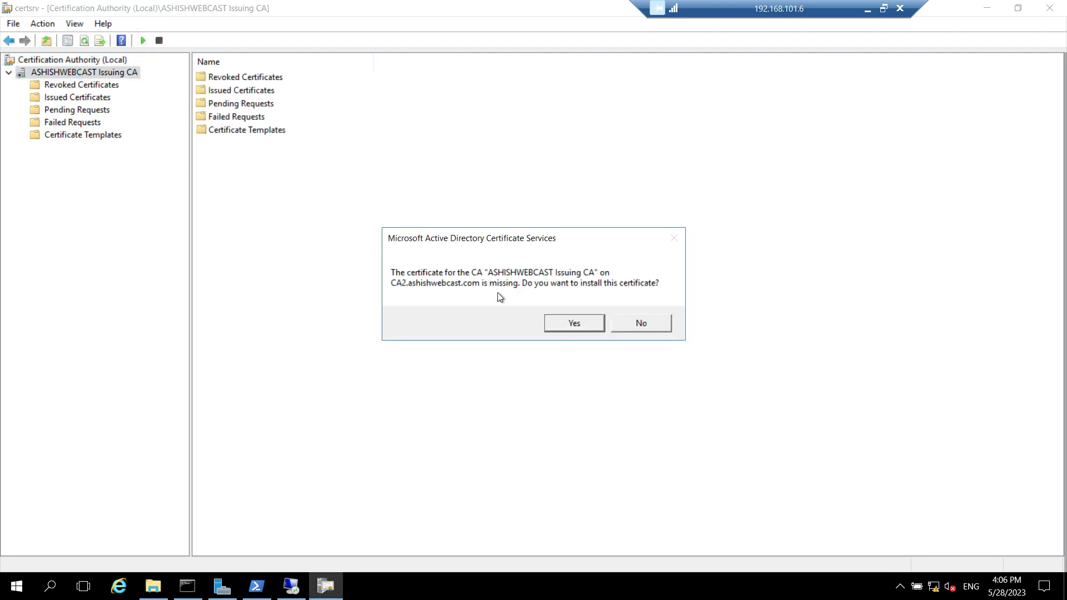
pyautogui.moveTo(596, 297)
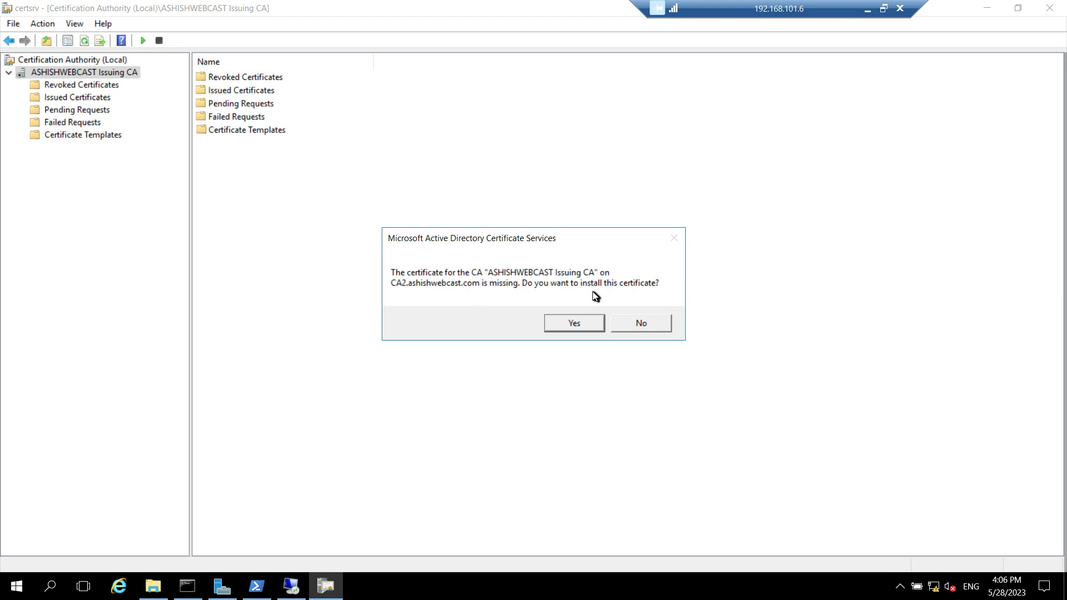
pyautogui.click(573, 322)
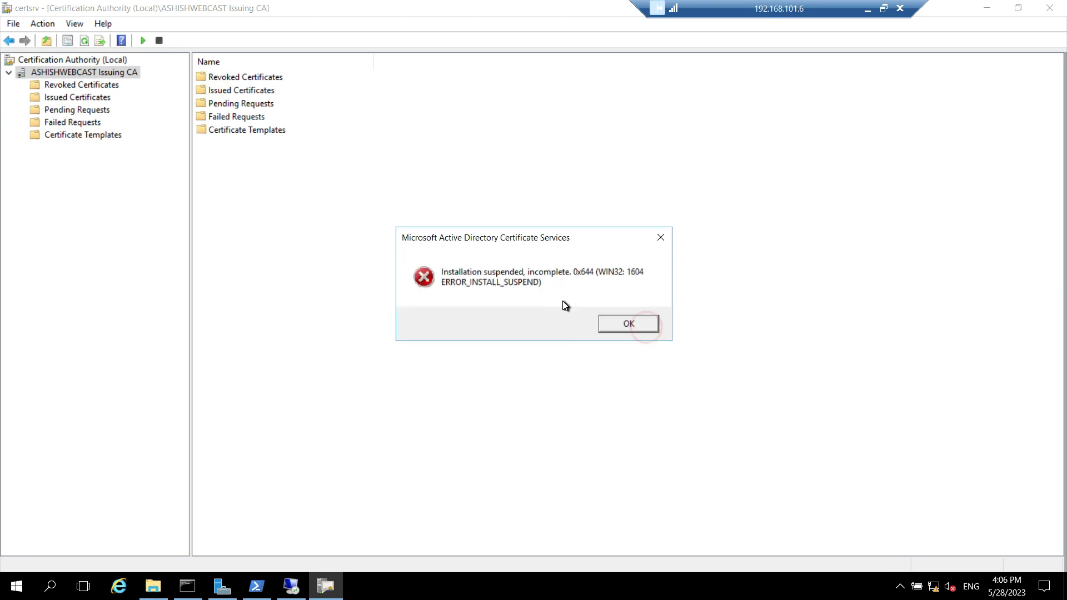
pyautogui.click(627, 324)
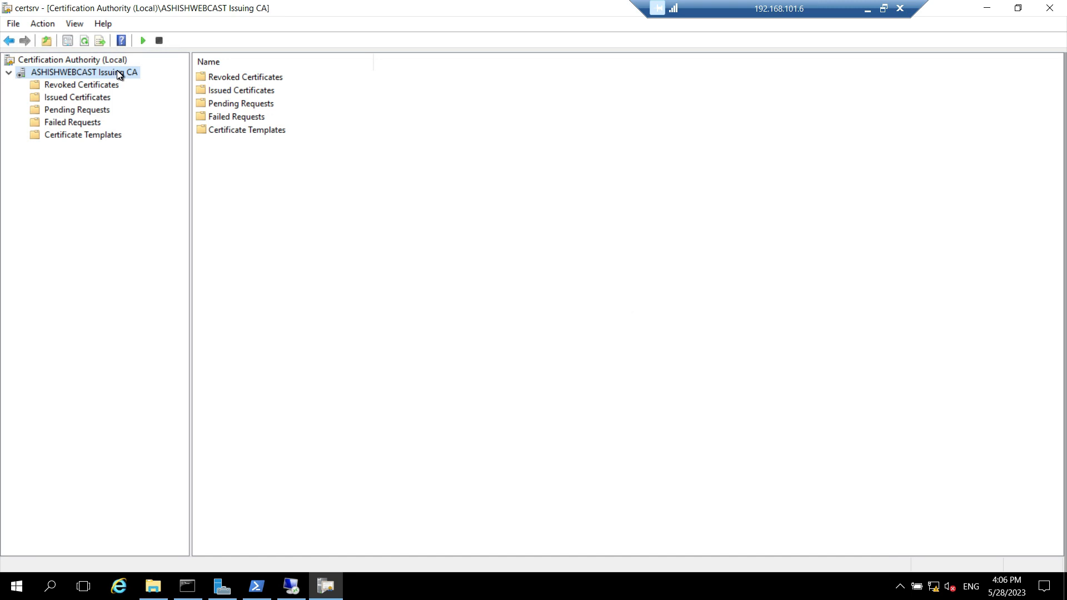
# Step: Start Install CA Certificate on the Issuing CA and browse to C:\temp
pyautogui.rightClick(80, 73)
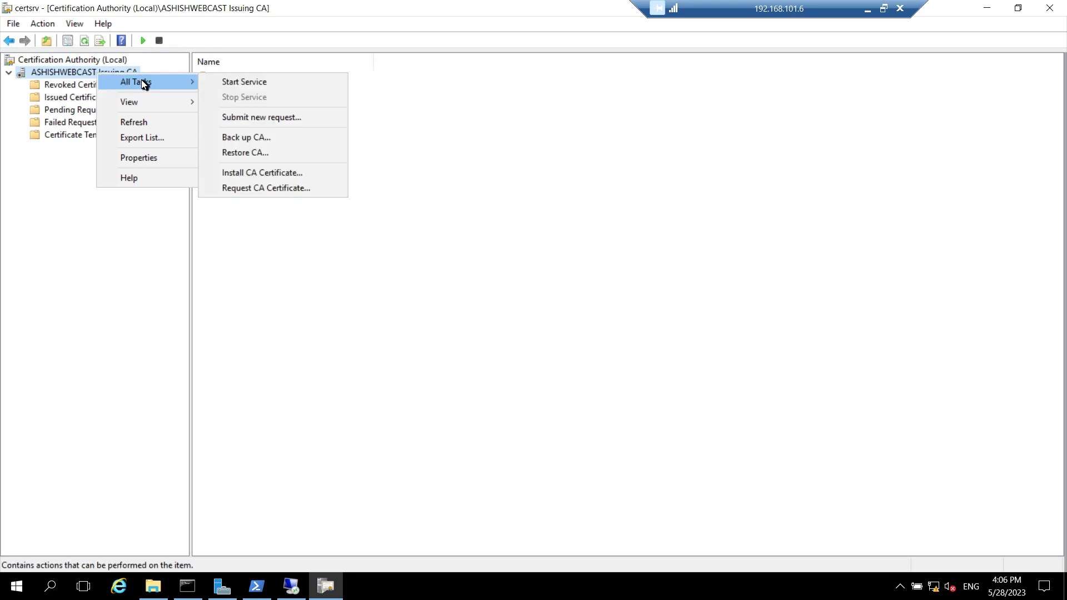
pyautogui.moveTo(286, 175)
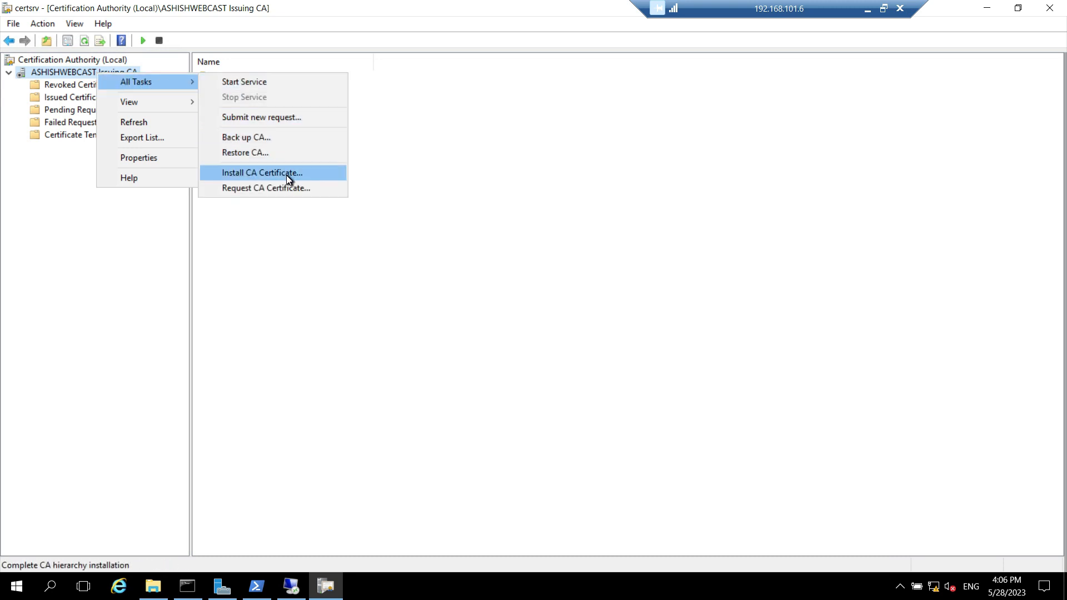
pyautogui.click(261, 172)
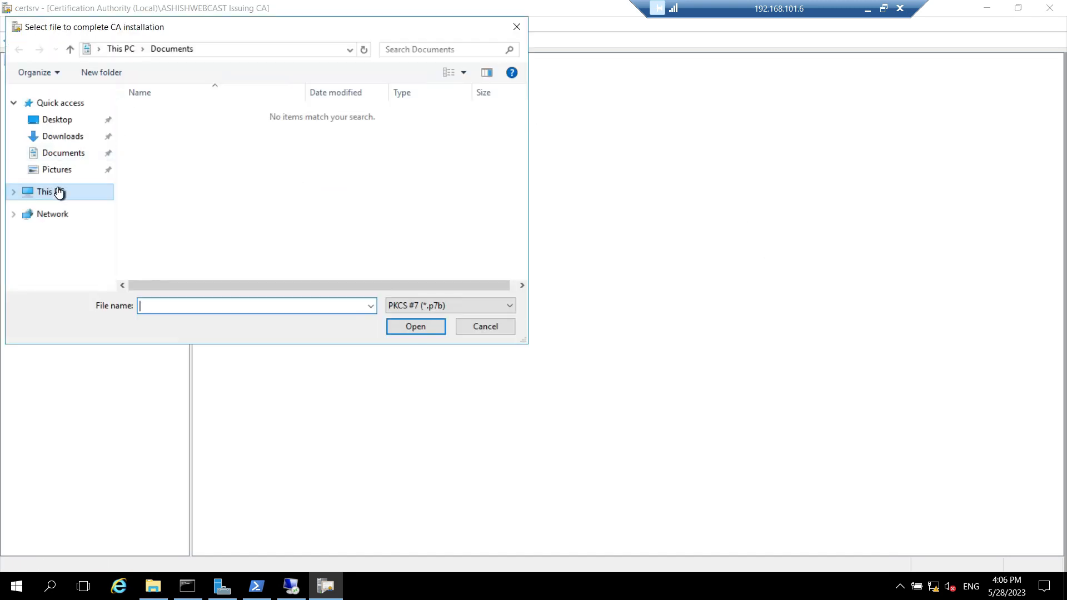
pyautogui.click(47, 192)
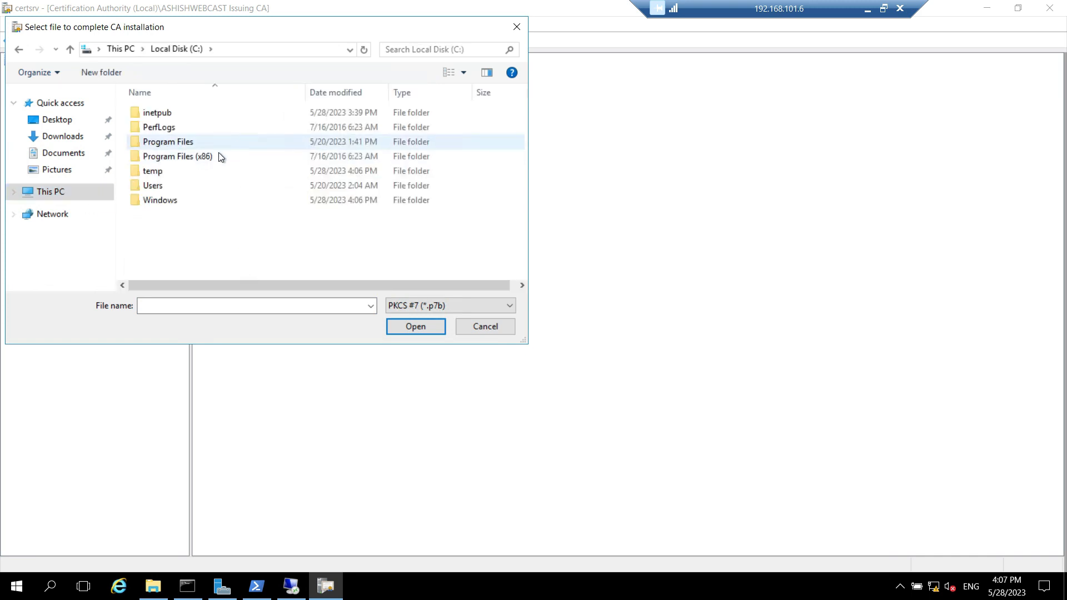
pyautogui.click(153, 172)
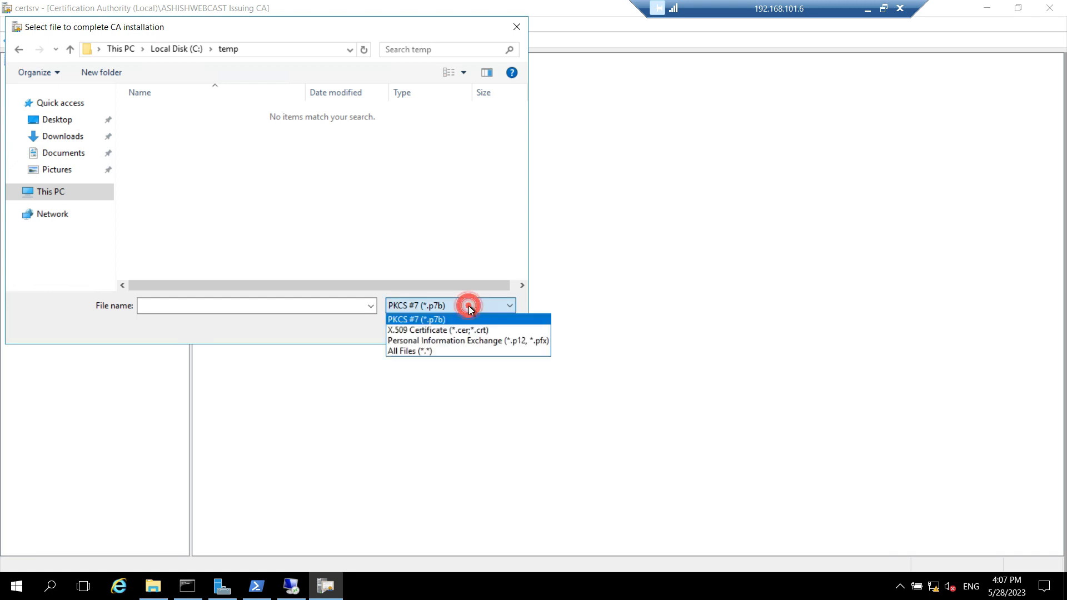
# Step: With All Files listed, install the CA02.fabrikam.com_Fabrikam Issuing CA certificate file
pyautogui.click(410, 350)
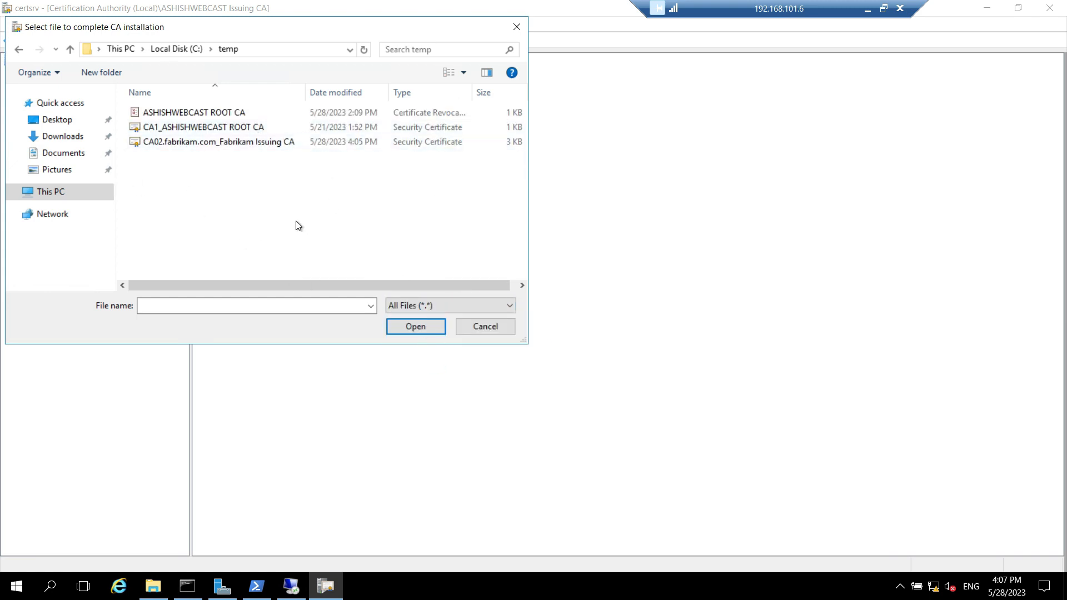
pyautogui.click(211, 285)
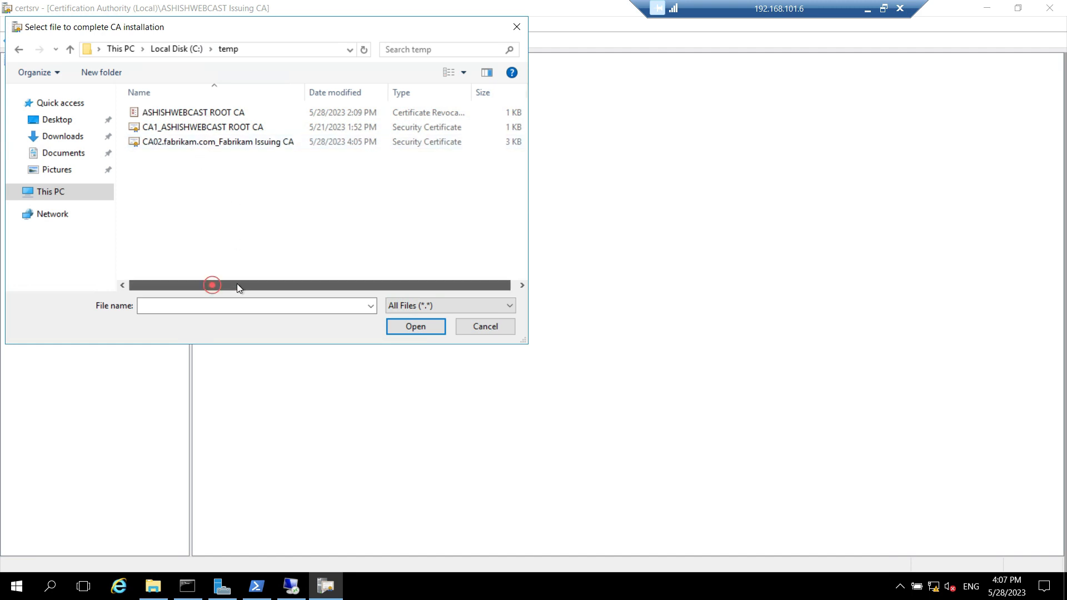
pyautogui.click(208, 141)
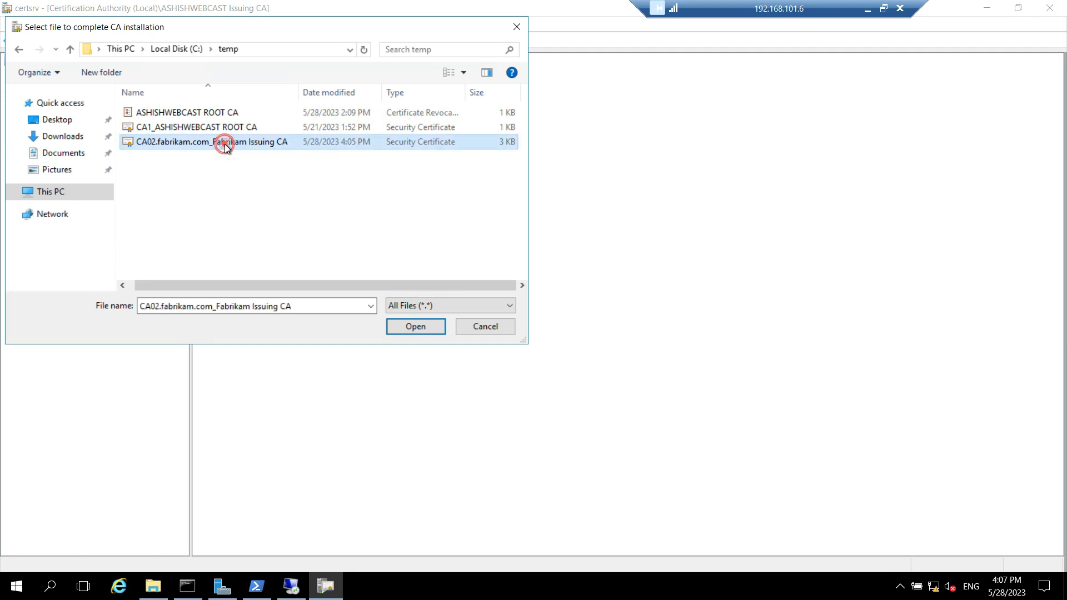
pyautogui.click(415, 327)
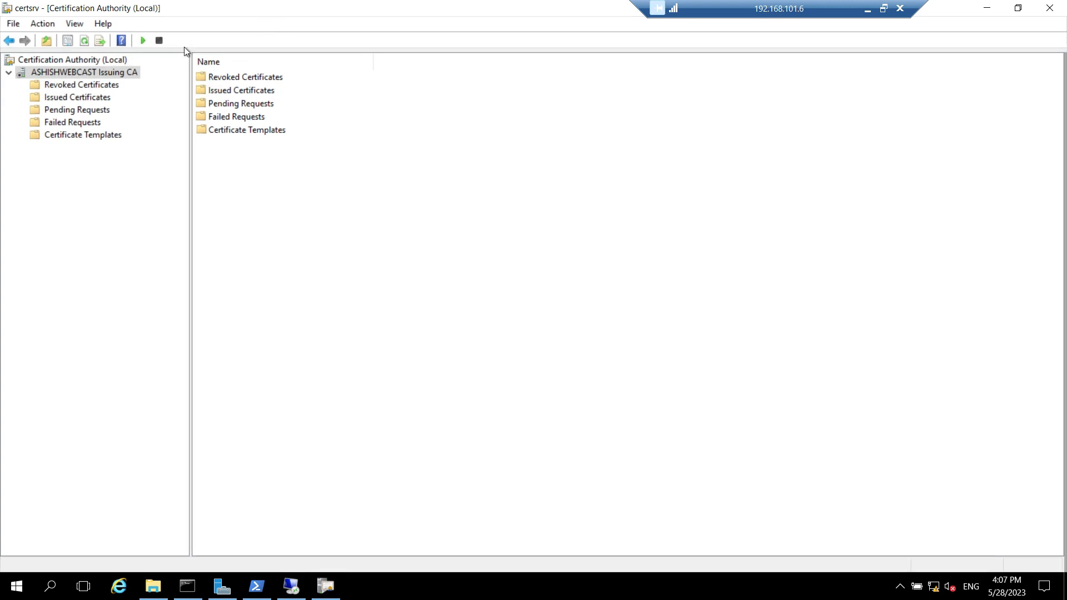
# Step: Start the ASHISHWEBCAST Issuing CA service and expand its certificate folders
pyautogui.click(71, 60)
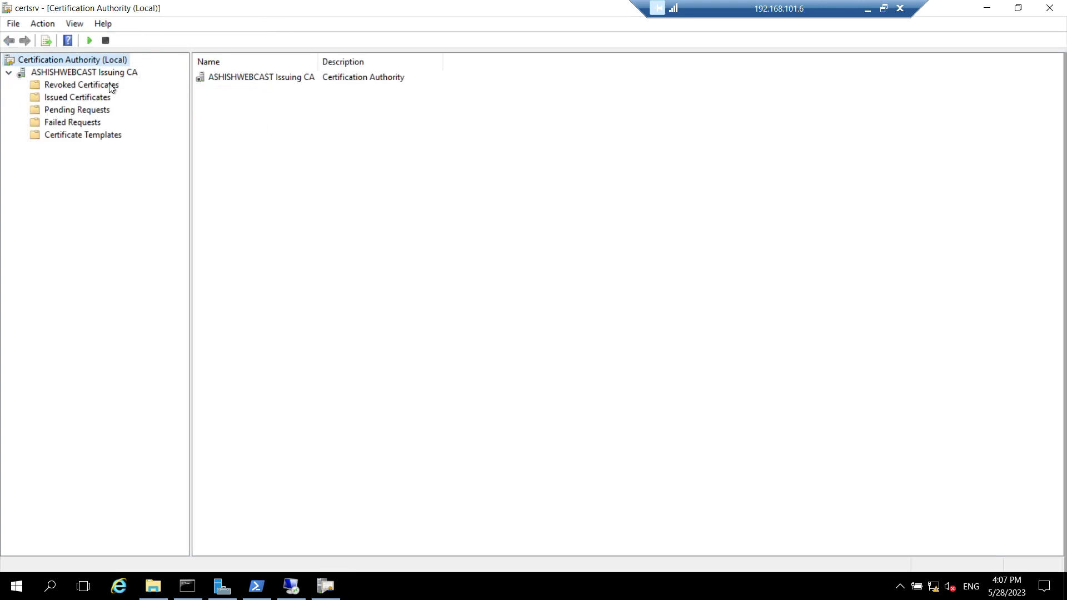
pyautogui.click(83, 72)
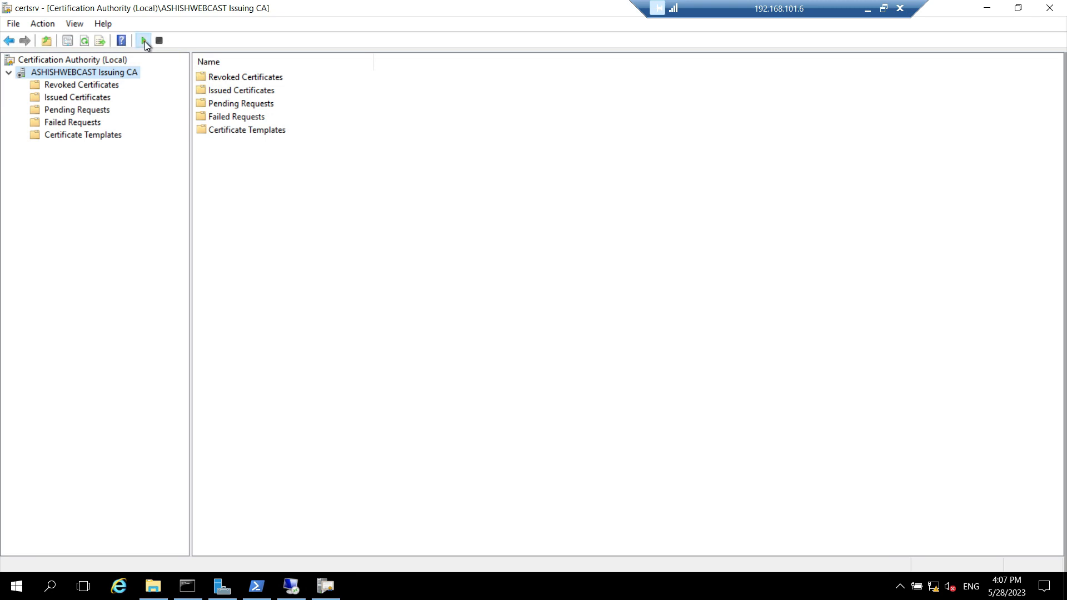
pyautogui.click(143, 40)
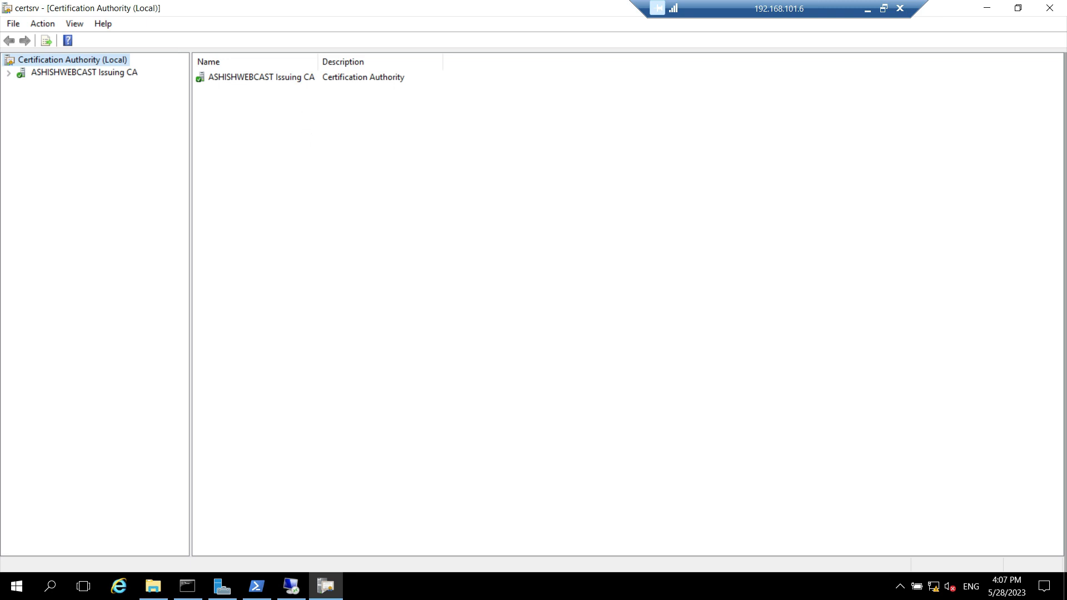
pyautogui.click(8, 73)
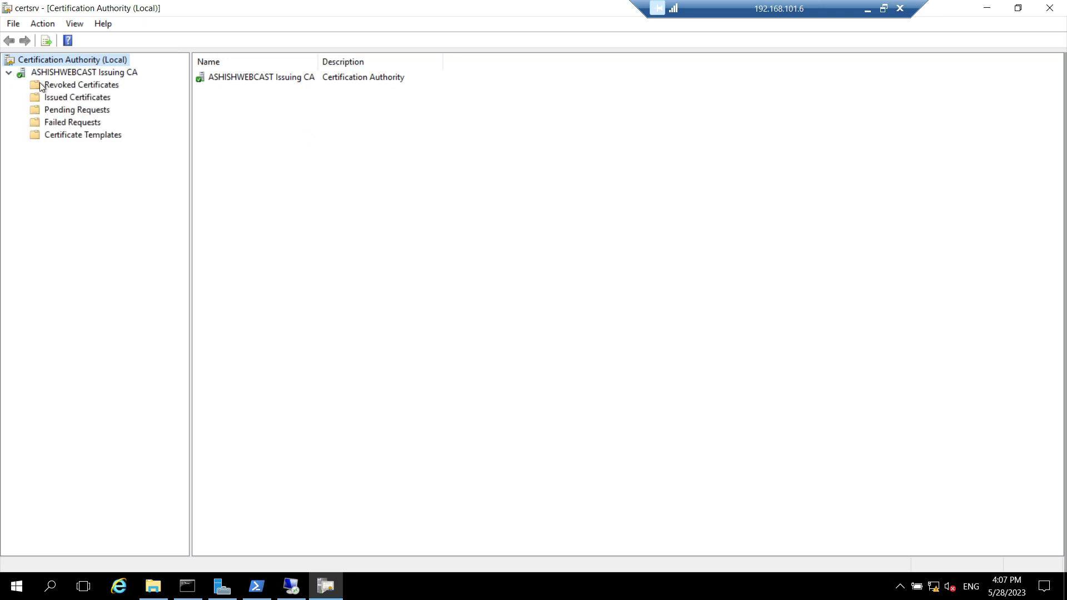
pyautogui.click(83, 72)
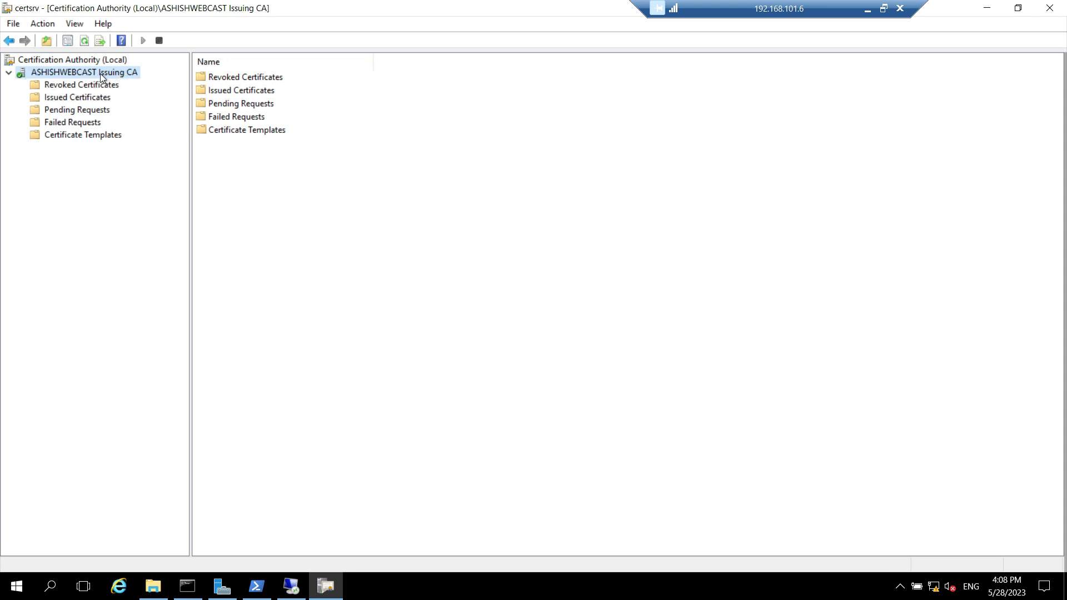
# Step: View Certificate #0 from the CA's Properties, confirming it was issued by ASHISHWEBCAST ROOT CA
pyautogui.rightClick(83, 72)
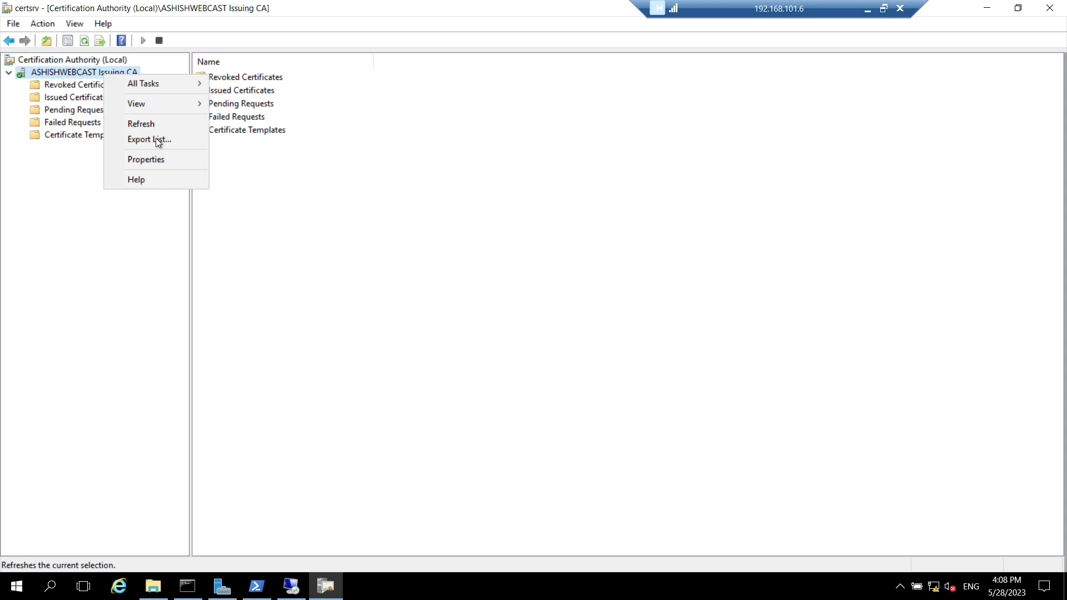
pyautogui.click(146, 159)
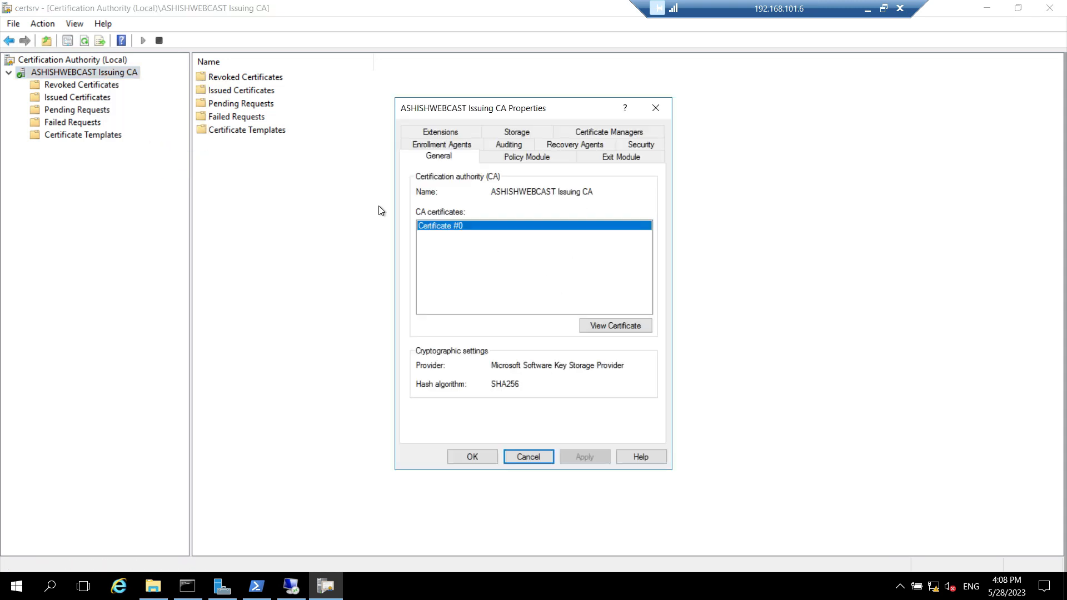
pyautogui.moveTo(425, 256)
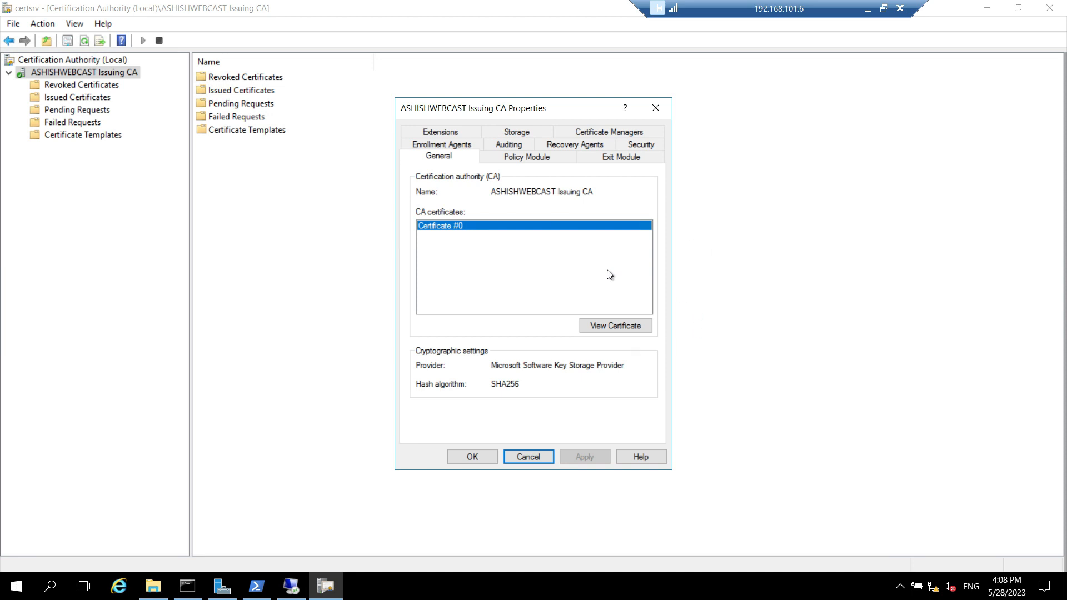
pyautogui.click(614, 326)
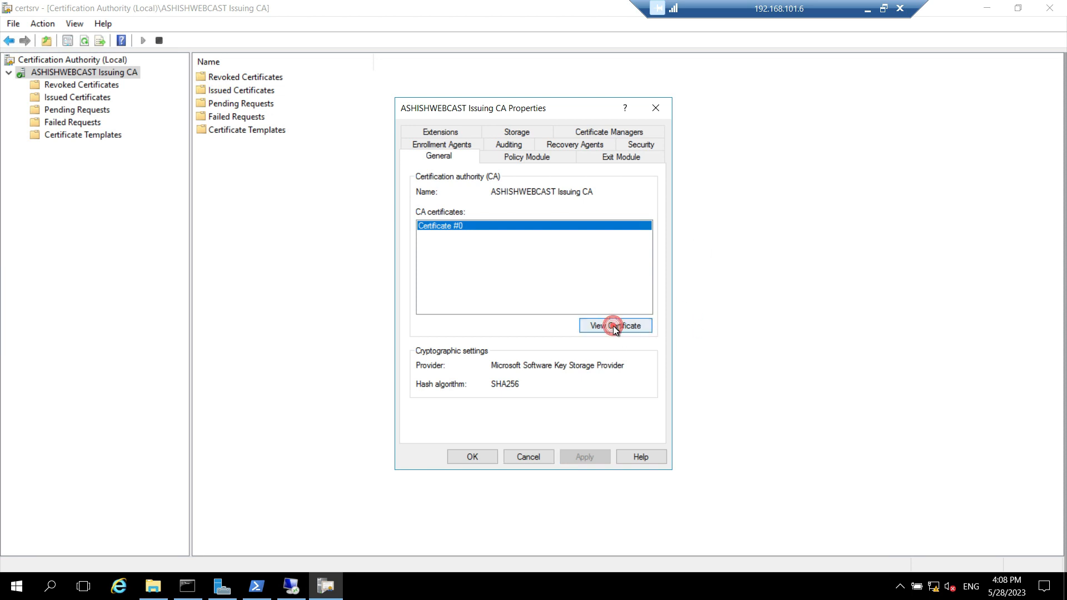
pyautogui.click(614, 326)
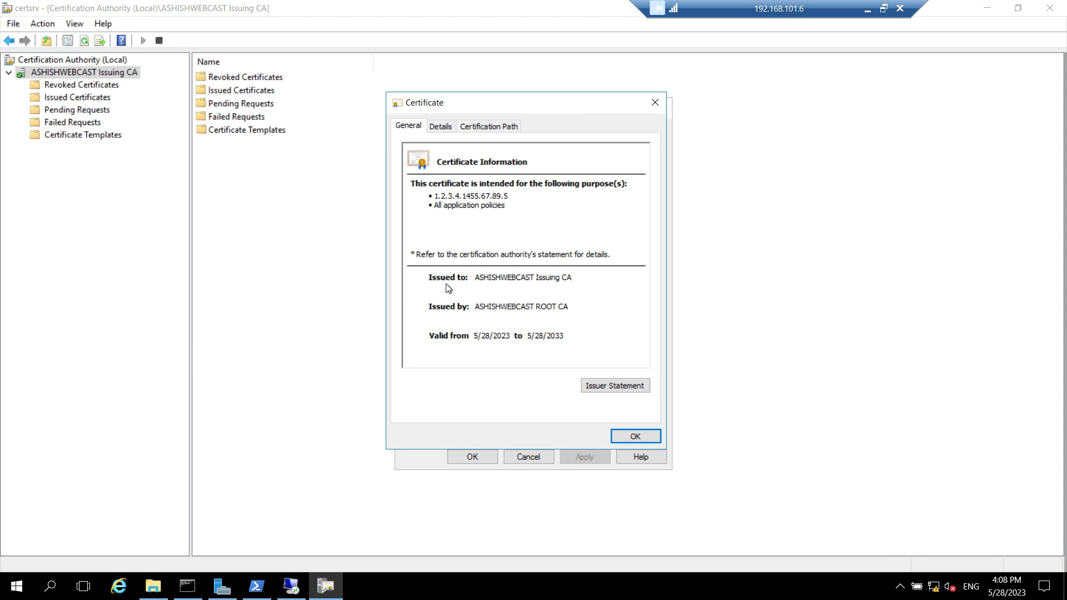
pyautogui.moveTo(548, 286)
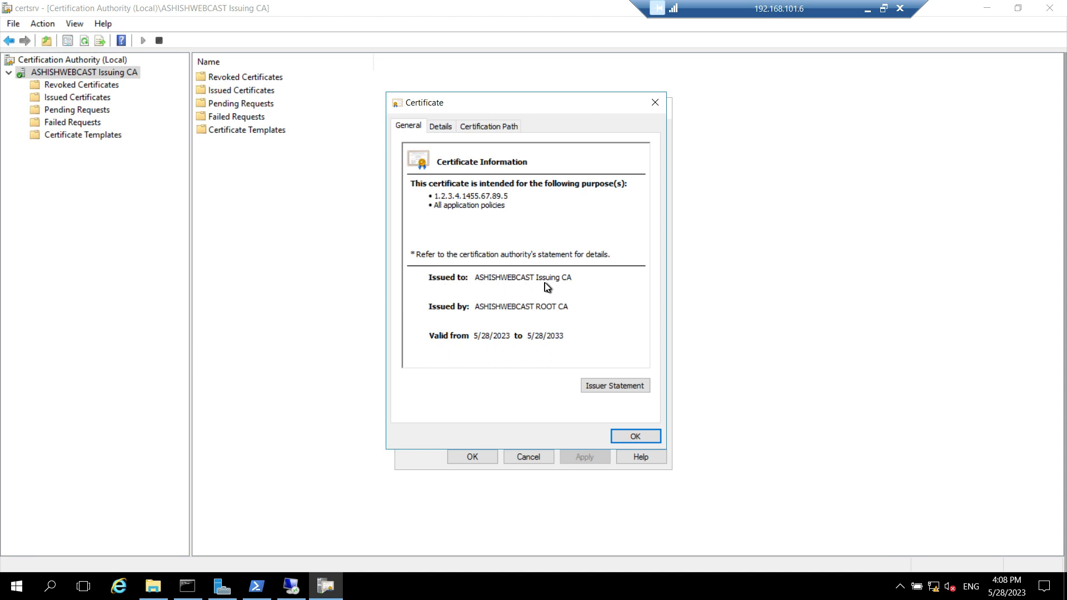
pyautogui.moveTo(530, 314)
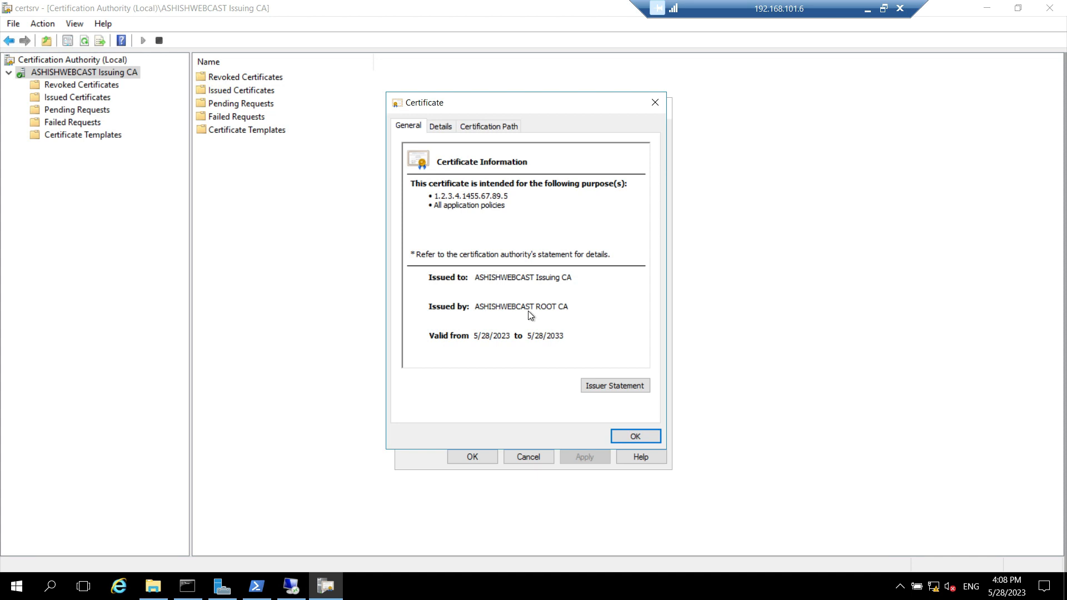
pyautogui.moveTo(519, 191)
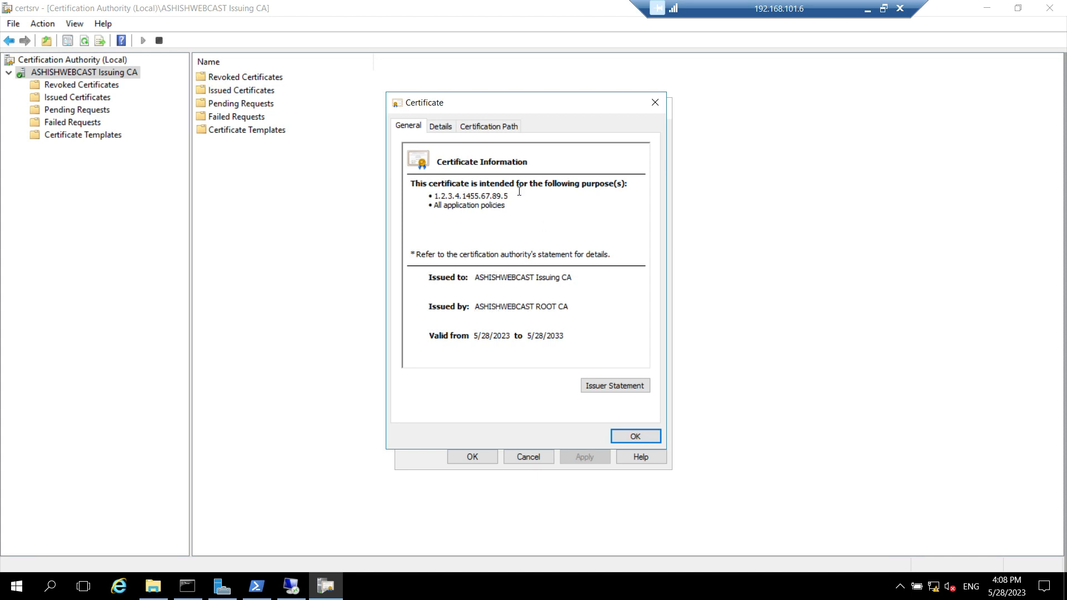
pyautogui.moveTo(653, 103)
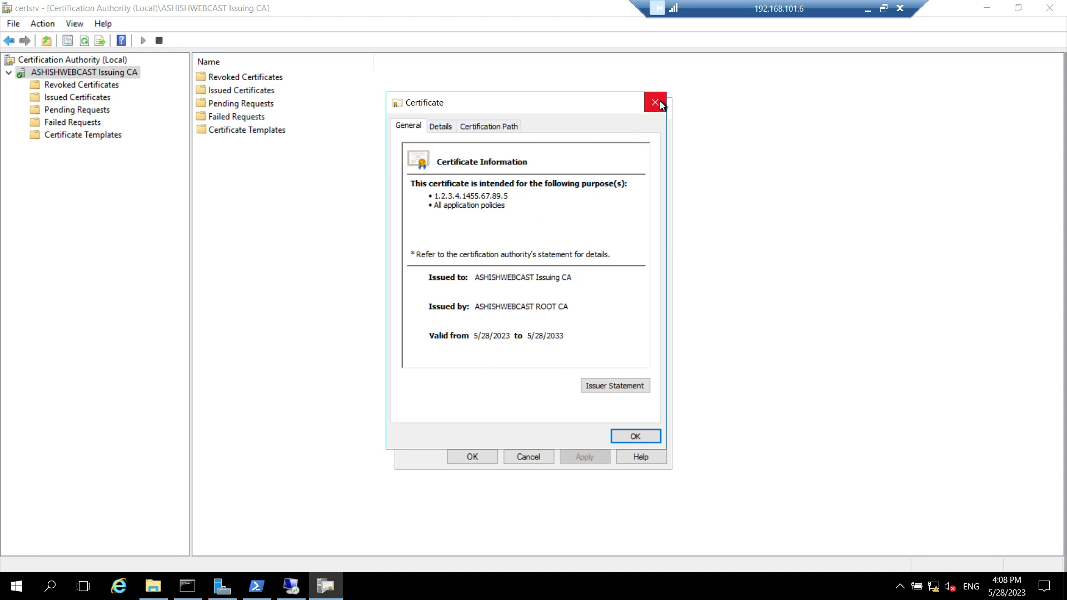
pyautogui.click(653, 102)
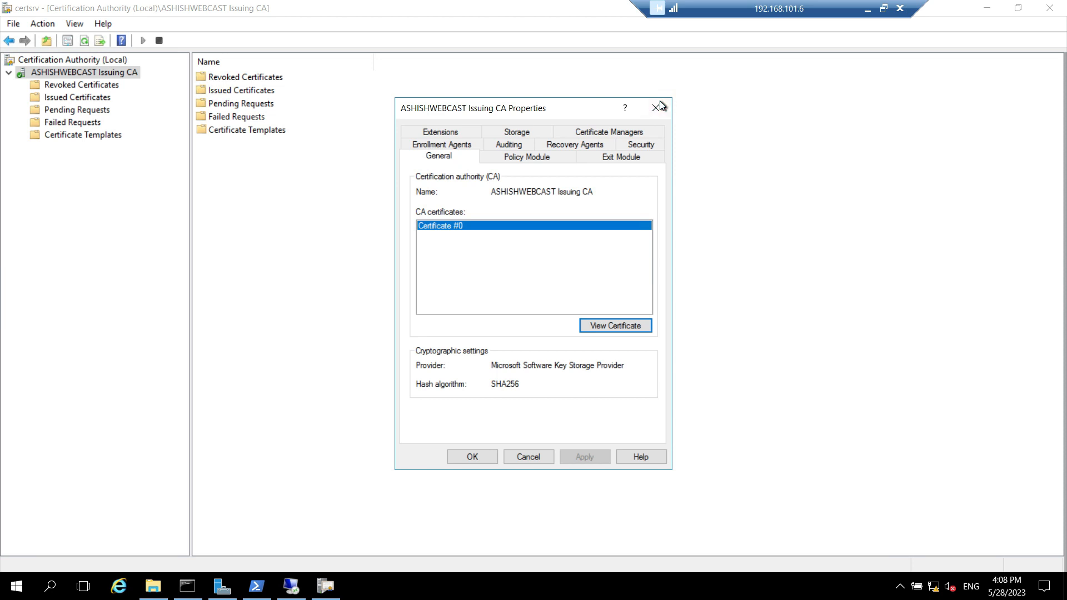
pyautogui.moveTo(673, 124)
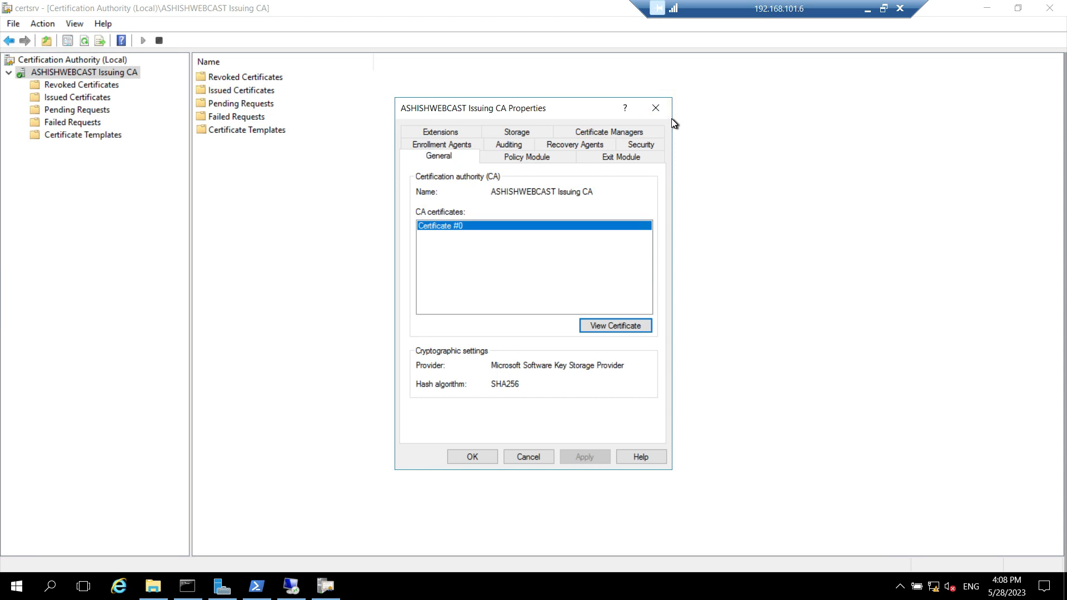